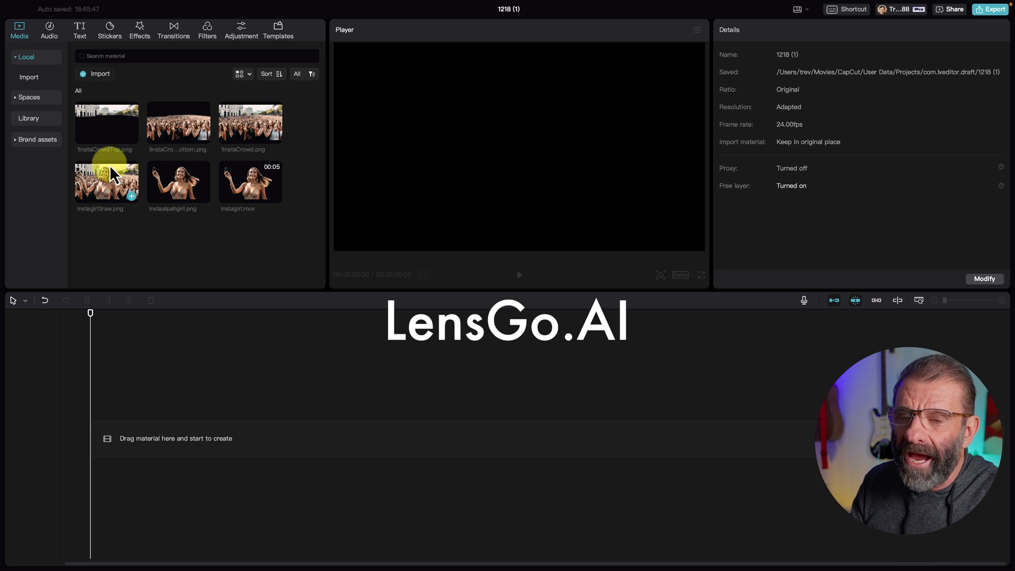
- Add instagirl3raw.png to the timeline and check its Scale in Video > Basic
click(105, 183)
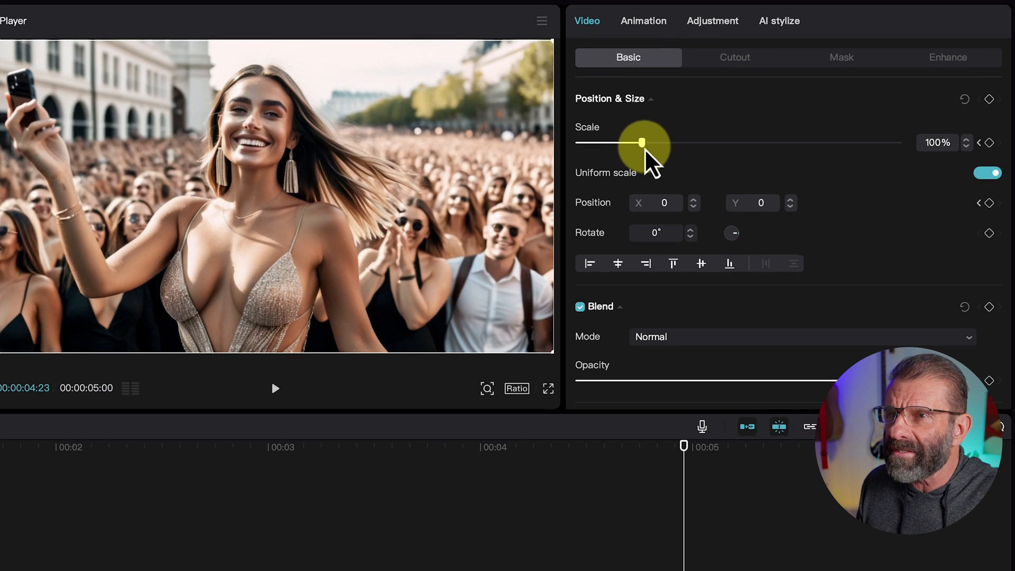
drag(641, 142, 657, 143)
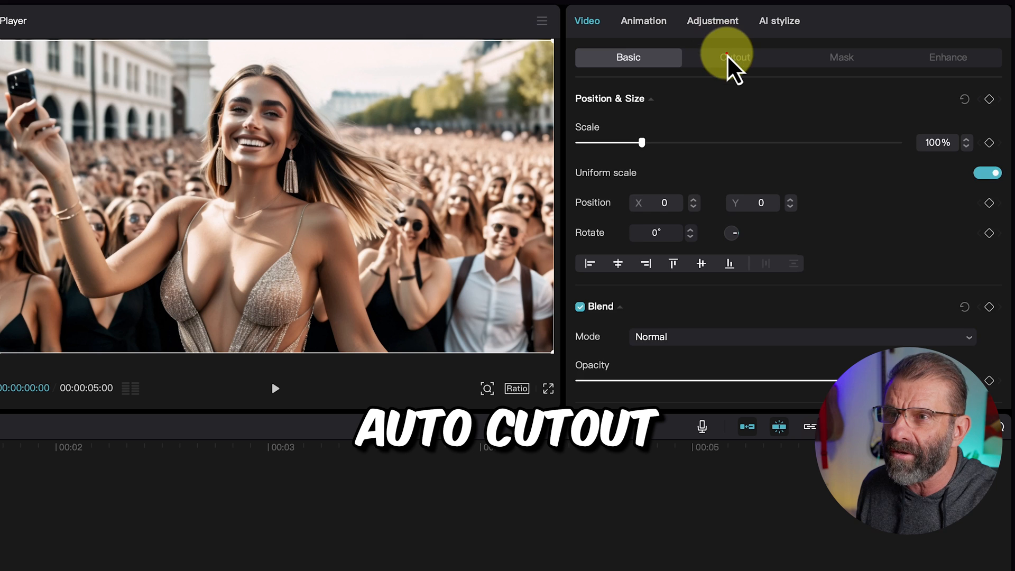
- Auto cut out the upper copy, toggle track visibility to compare, and return to start
click(734, 57)
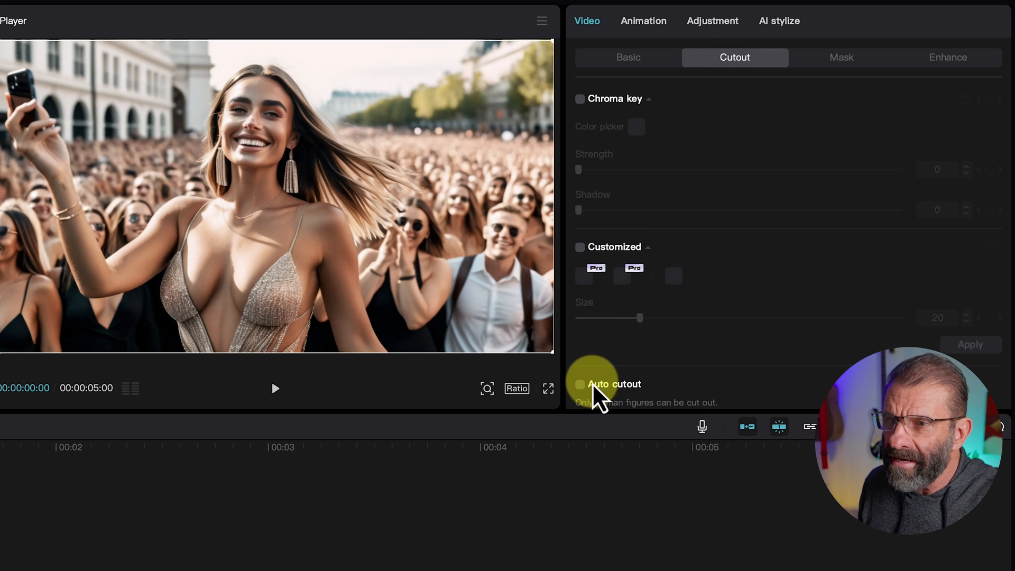
click(579, 383)
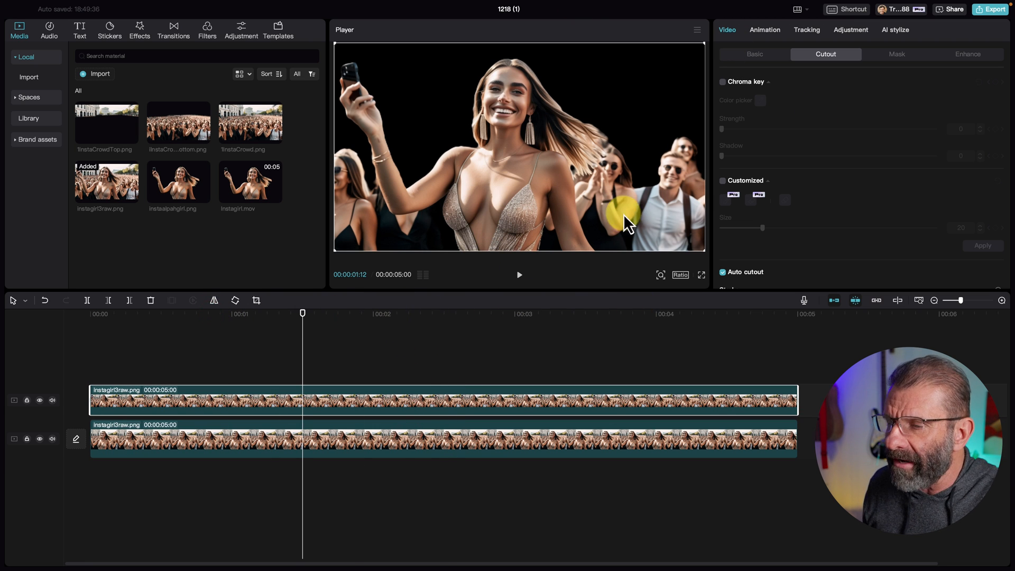
mouse_move(550, 440)
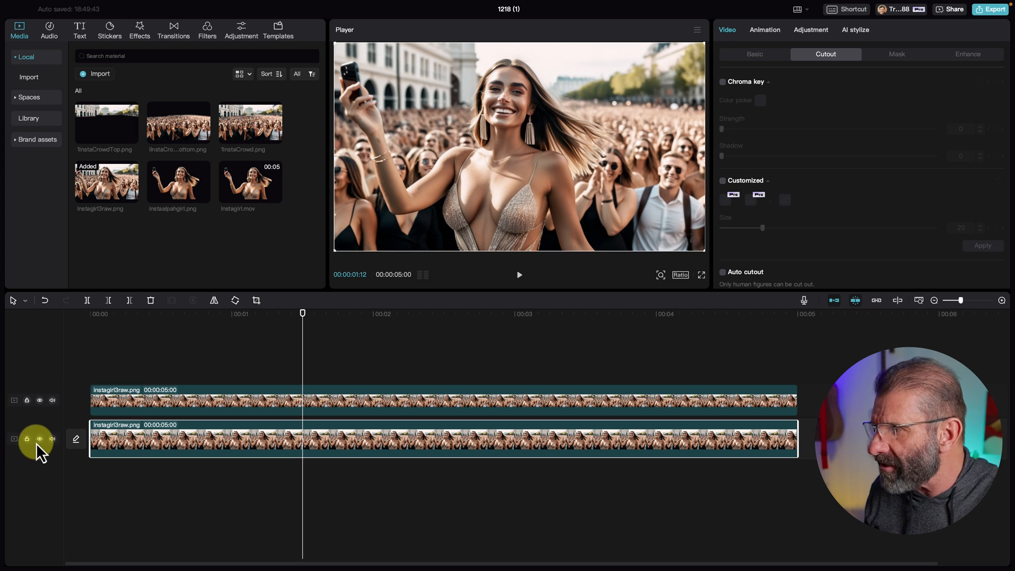
click(38, 438)
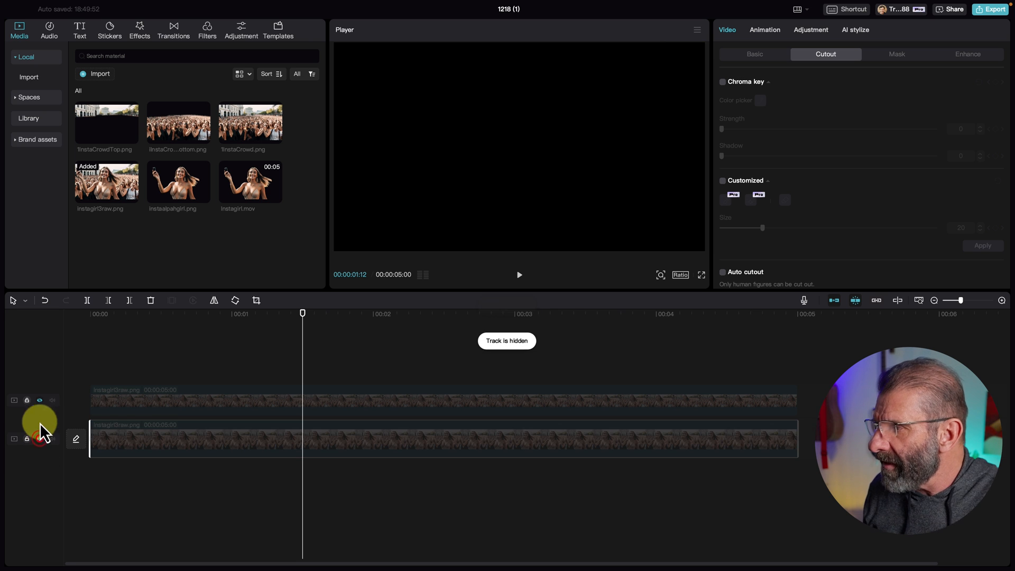
click(38, 400)
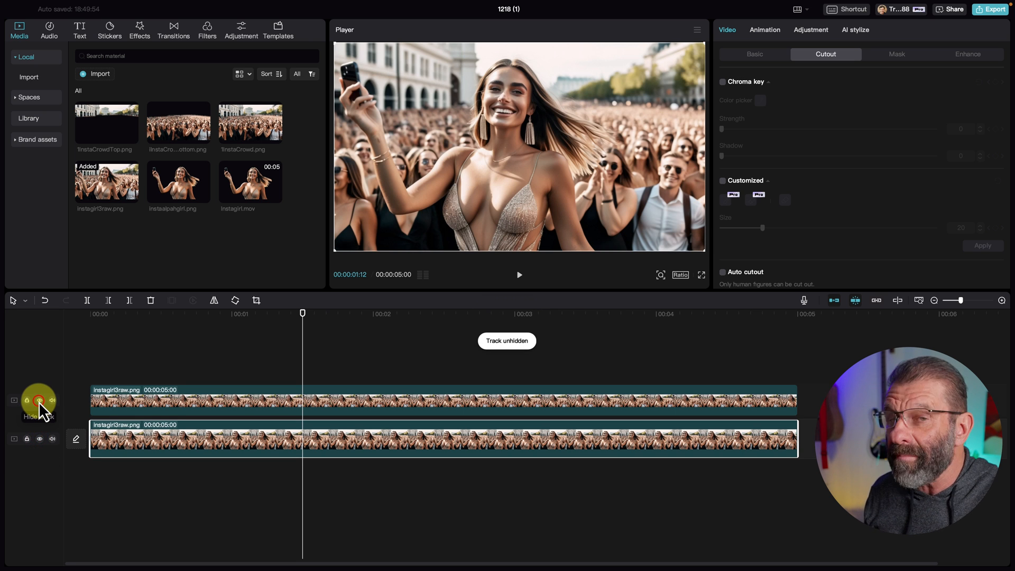
drag(302, 313, 118, 327)
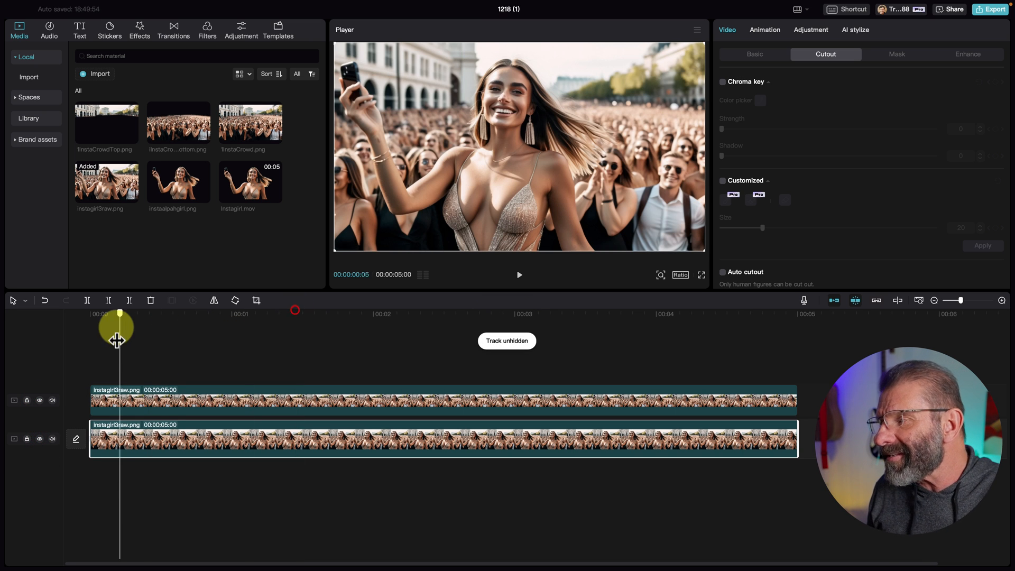
drag(119, 327, 92, 326)
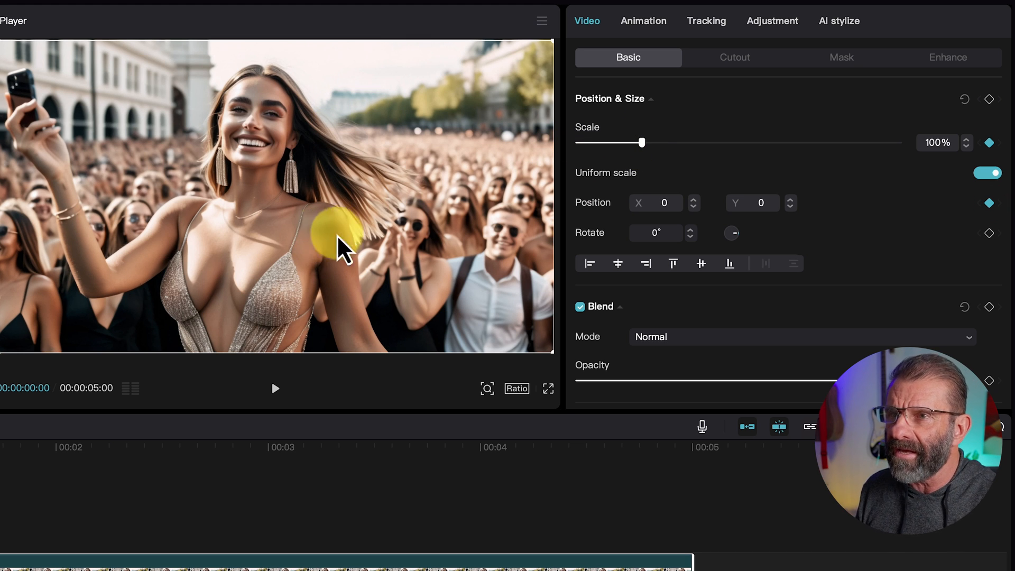
- Keyframe scale and position on both copies, zooming the background to 120% and adjusting end values
drag(641, 142, 645, 142)
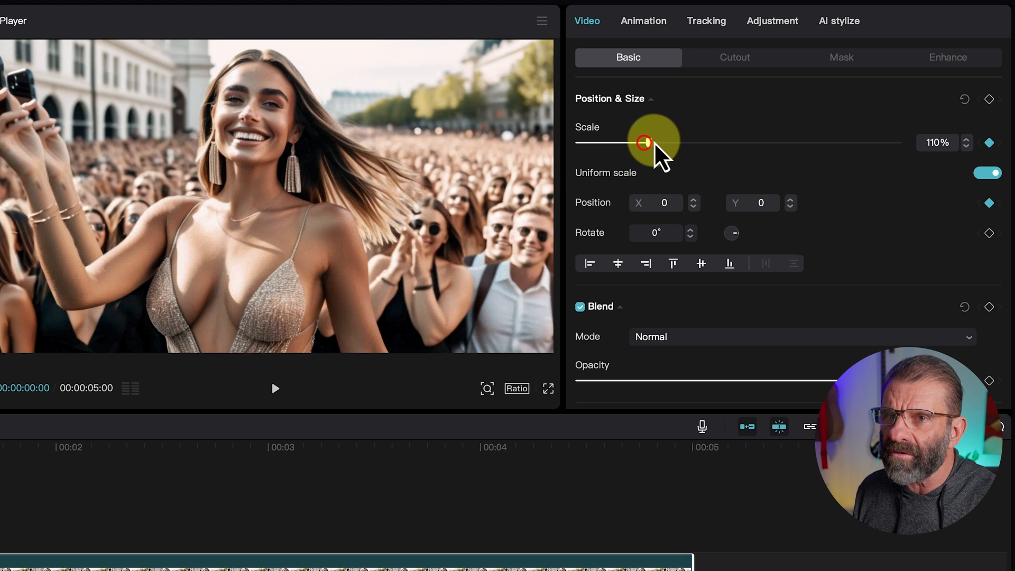
drag(643, 142, 666, 142)
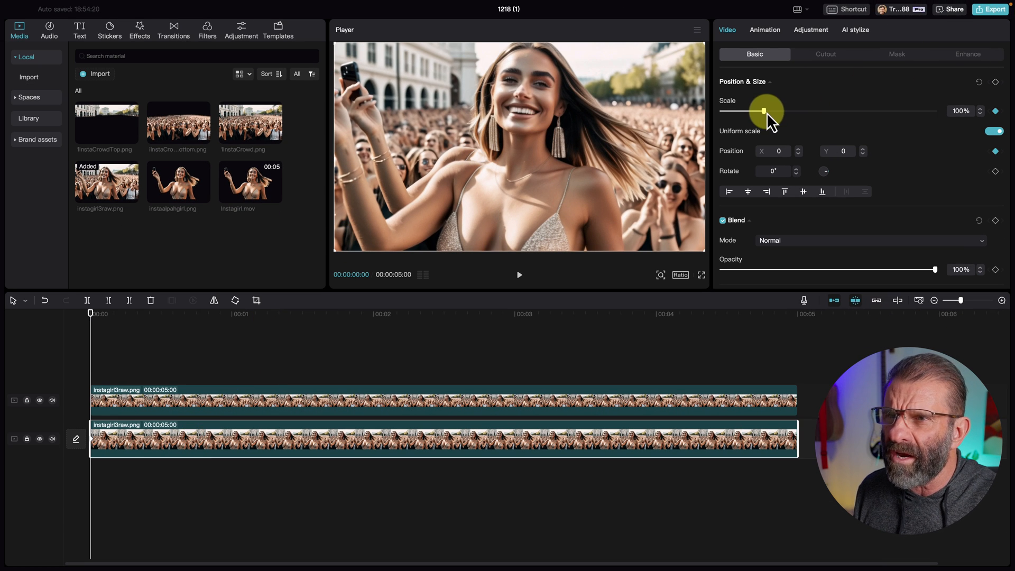
drag(767, 110, 772, 110)
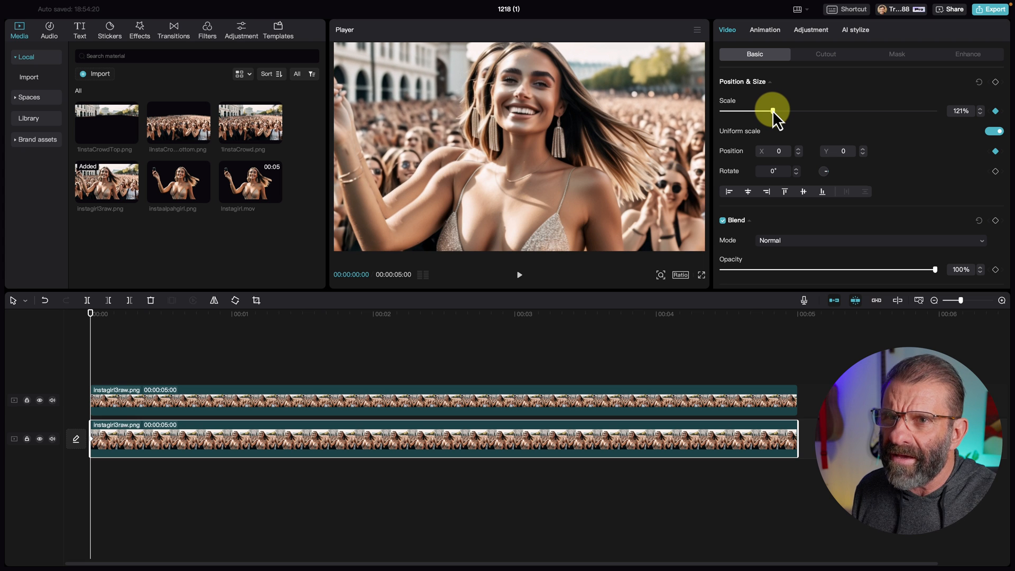
drag(772, 110, 769, 109)
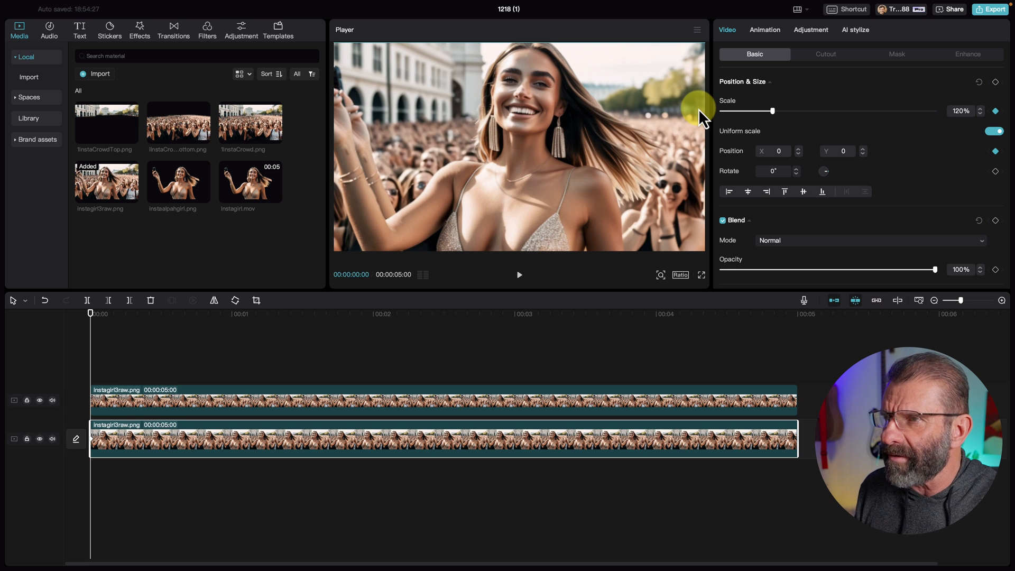
drag(698, 115, 439, 358)
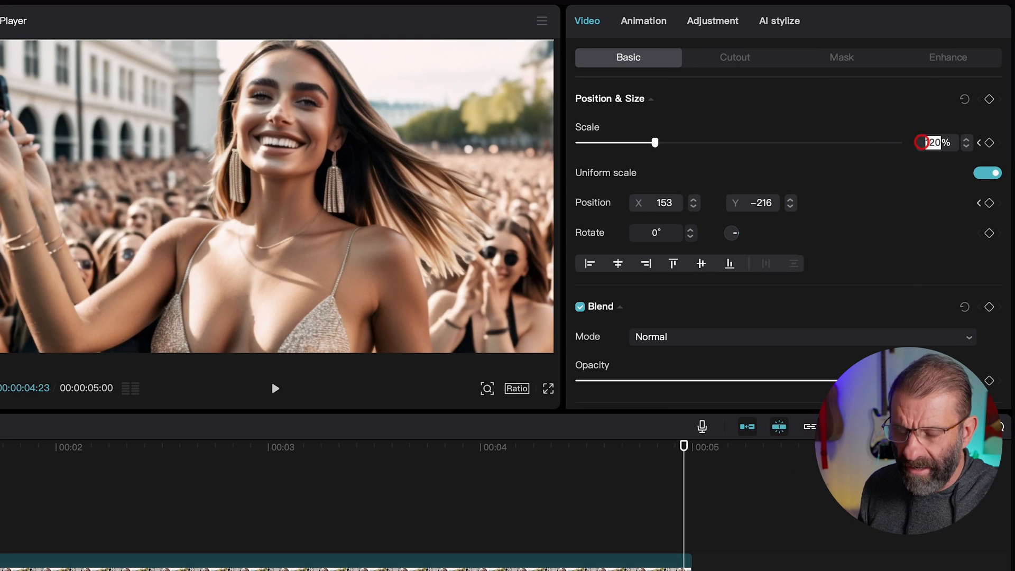
click(963, 142)
text(100)
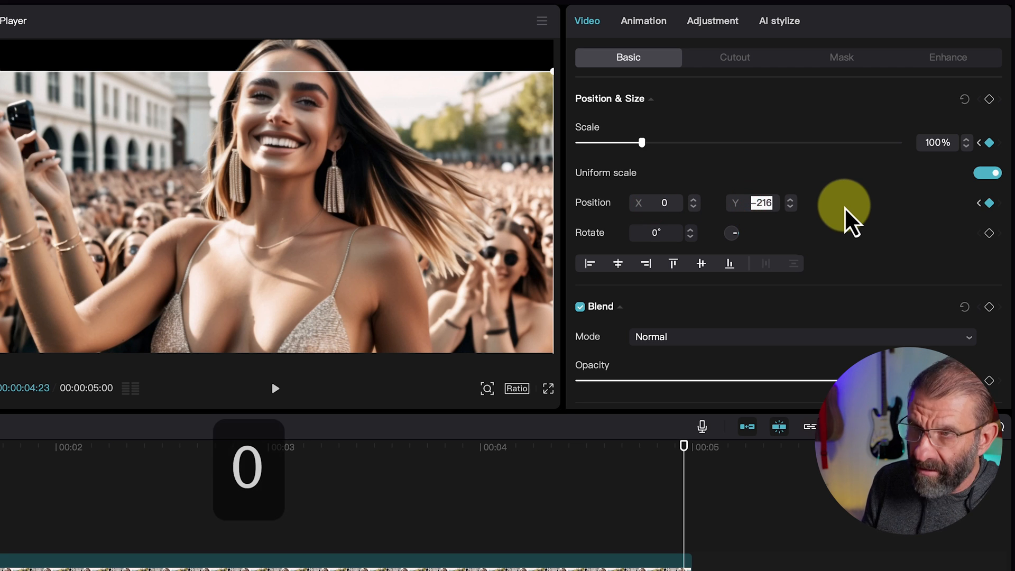
drag(643, 142, 667, 143)
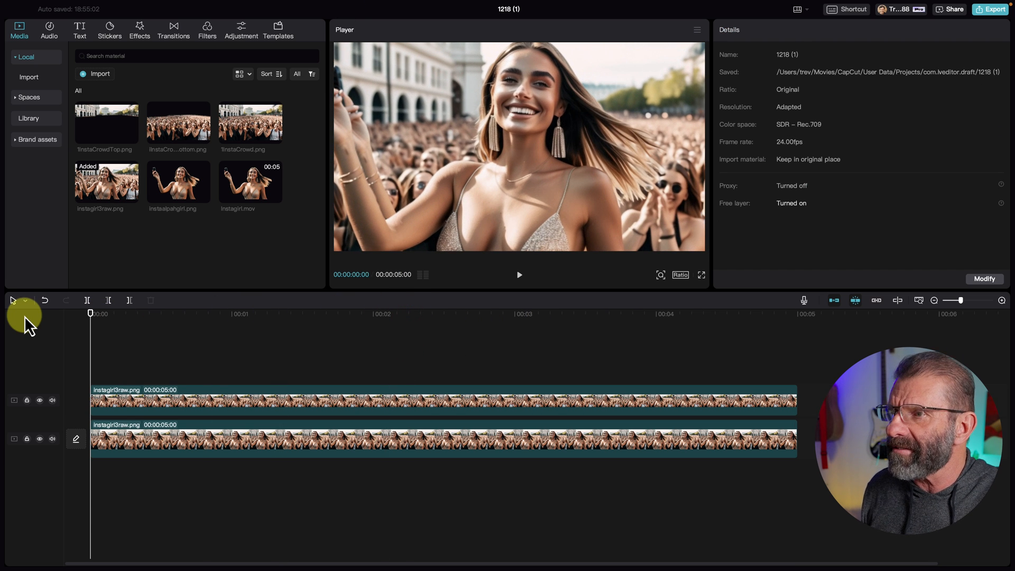
- Select both girl-image clips and delete them from the timeline
click(518, 275)
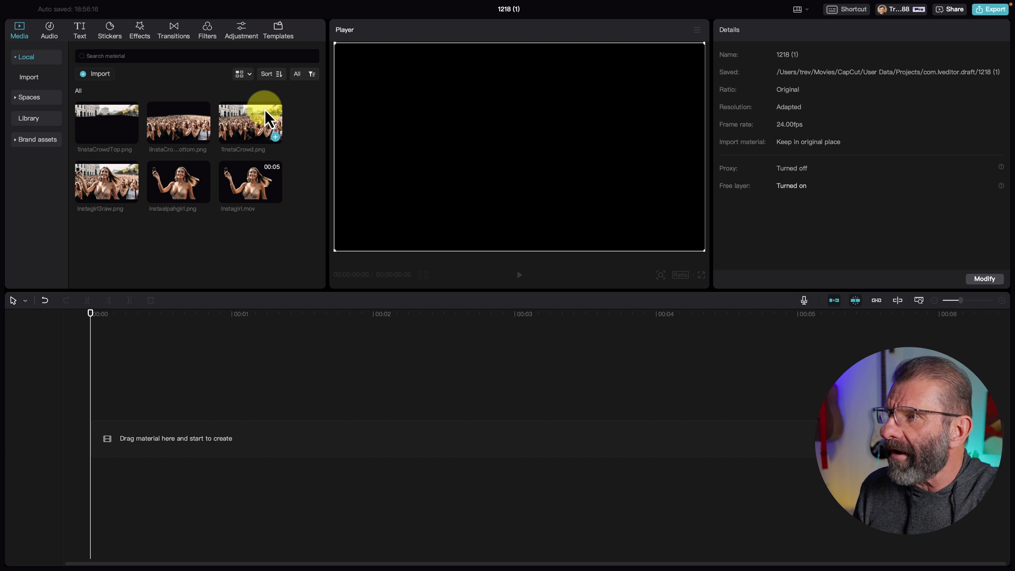
click(251, 122)
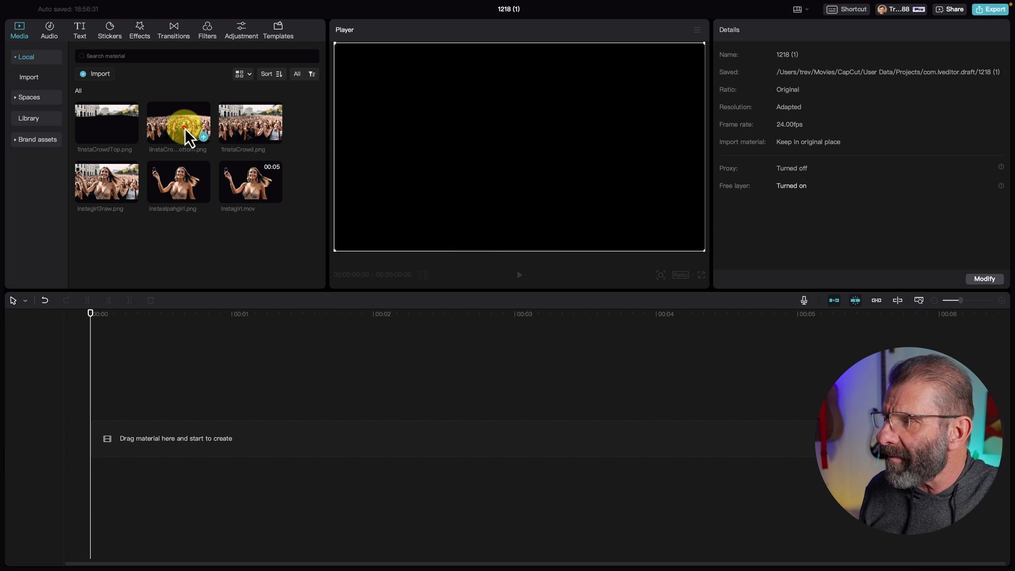
- Stack 1instaCrowdBottom.png and 1instaCrowdTop.png, keyframing the top layer to 127% and Y -129
click(178, 122)
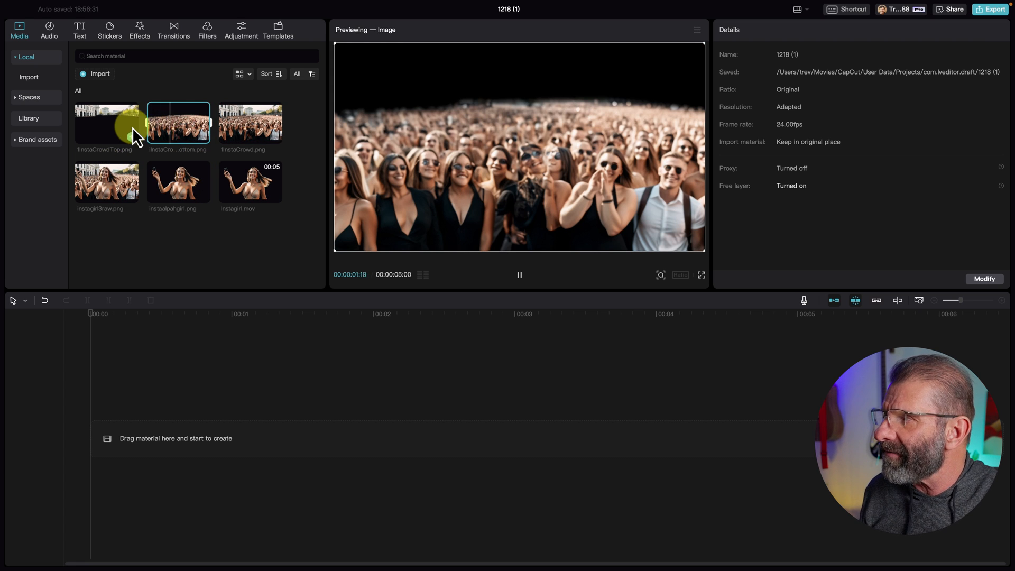
click(106, 122)
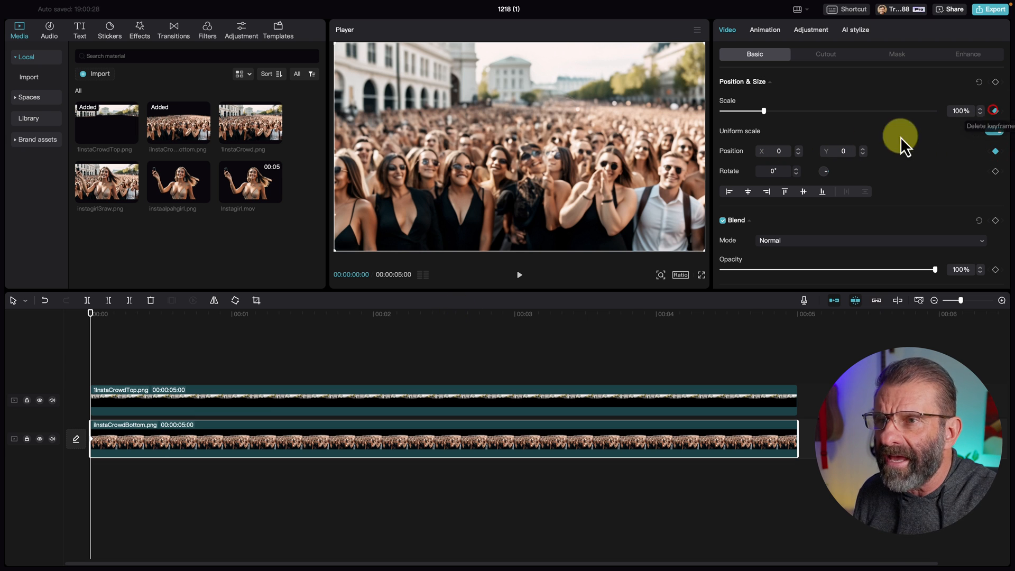
drag(746, 110, 779, 111)
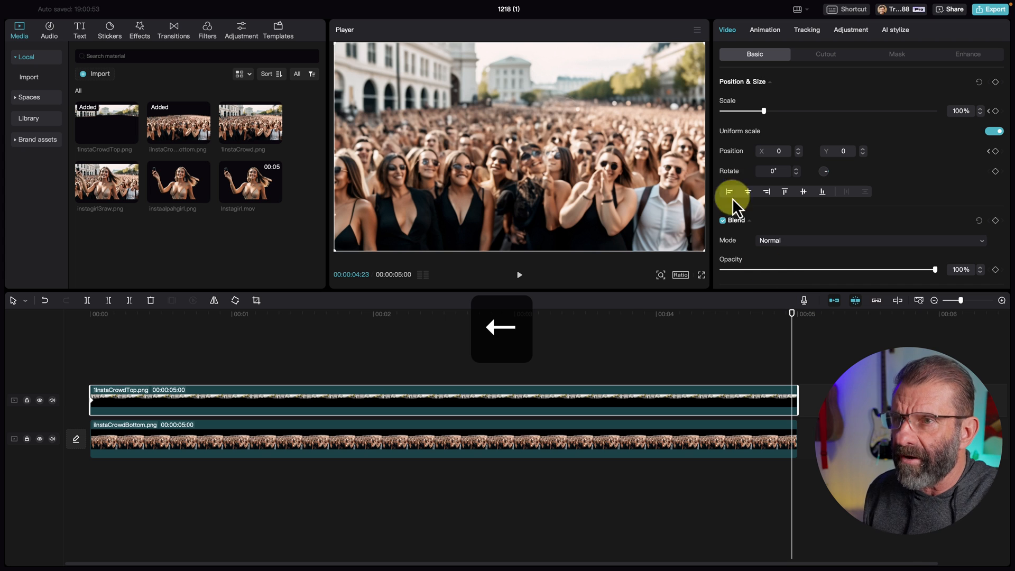
drag(744, 110, 767, 110)
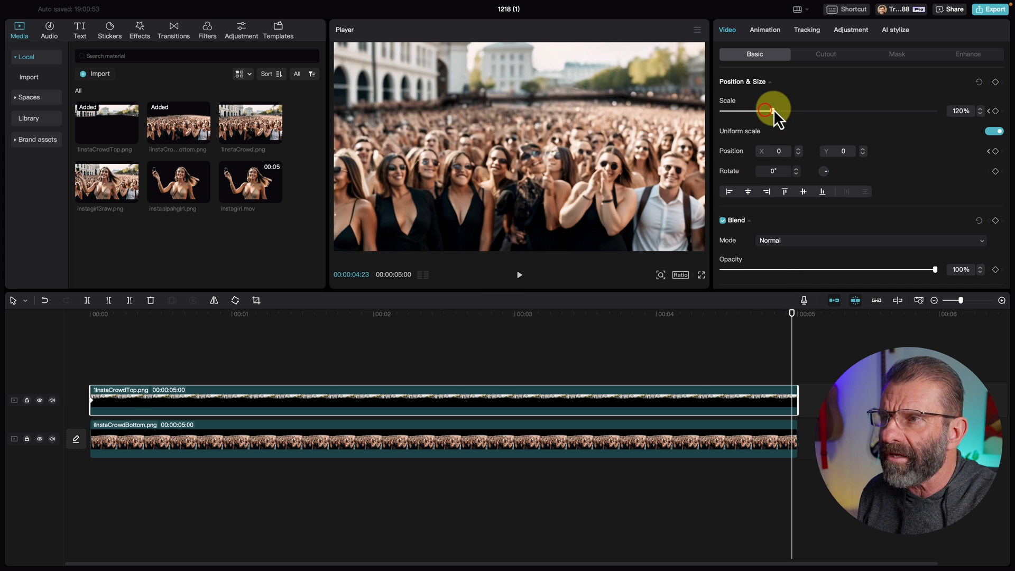
drag(770, 103, 678, 79)
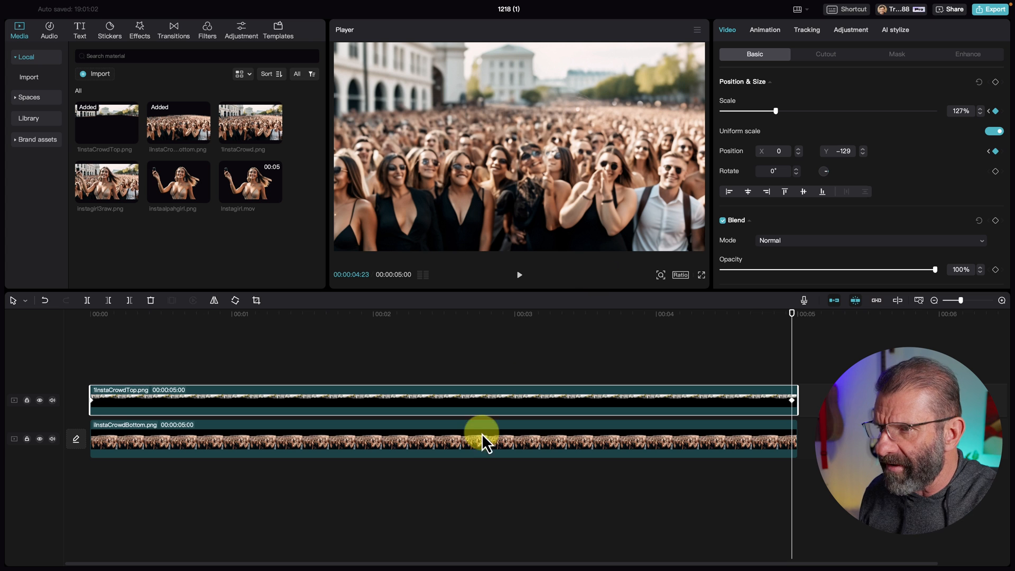
click(187, 528)
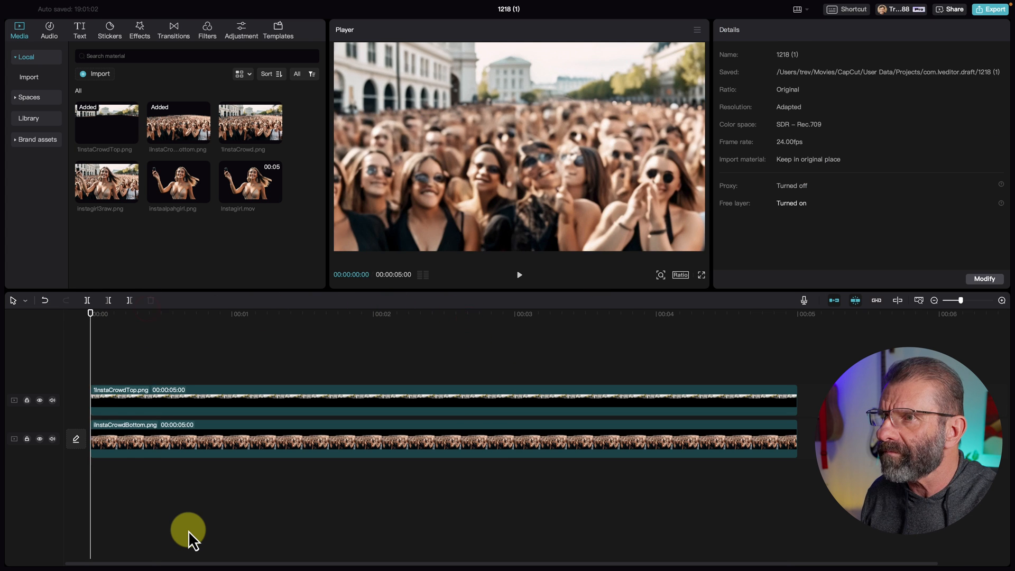
- Add instaalphagirl.png, keyframed from 85% scale to new end scale, Y and rotation
click(518, 275)
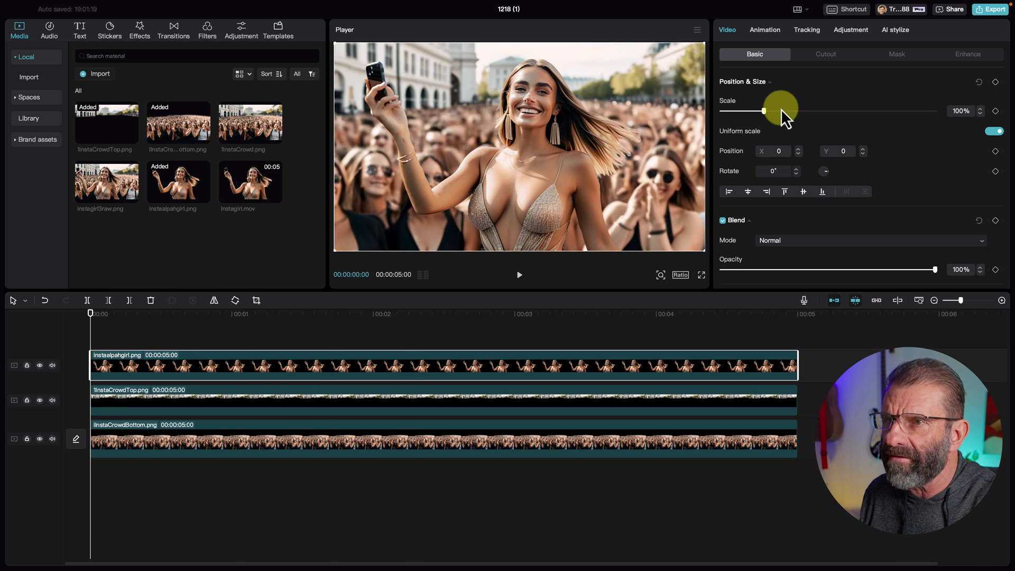
drag(781, 110, 757, 110)
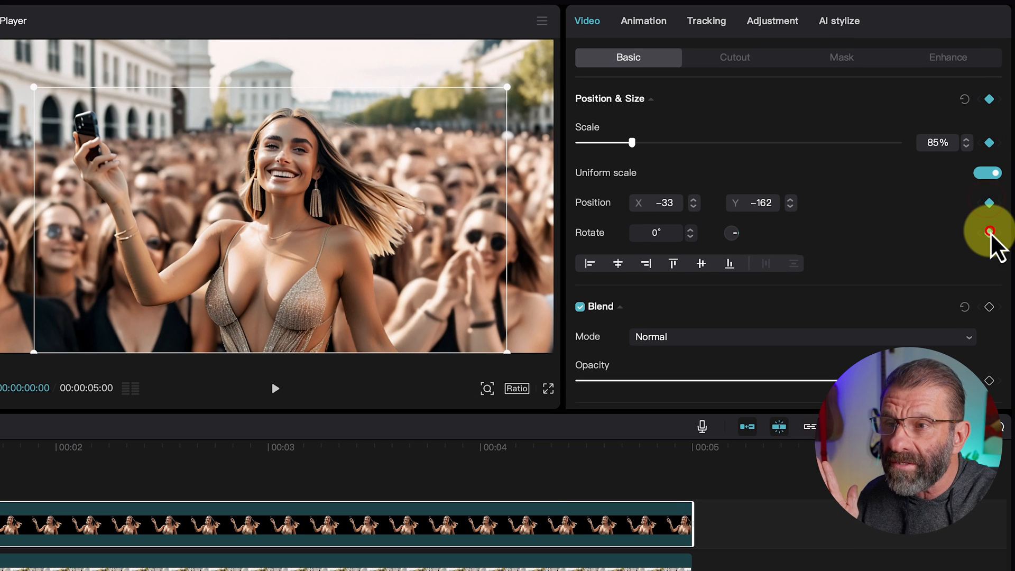
mouse_move(692, 240)
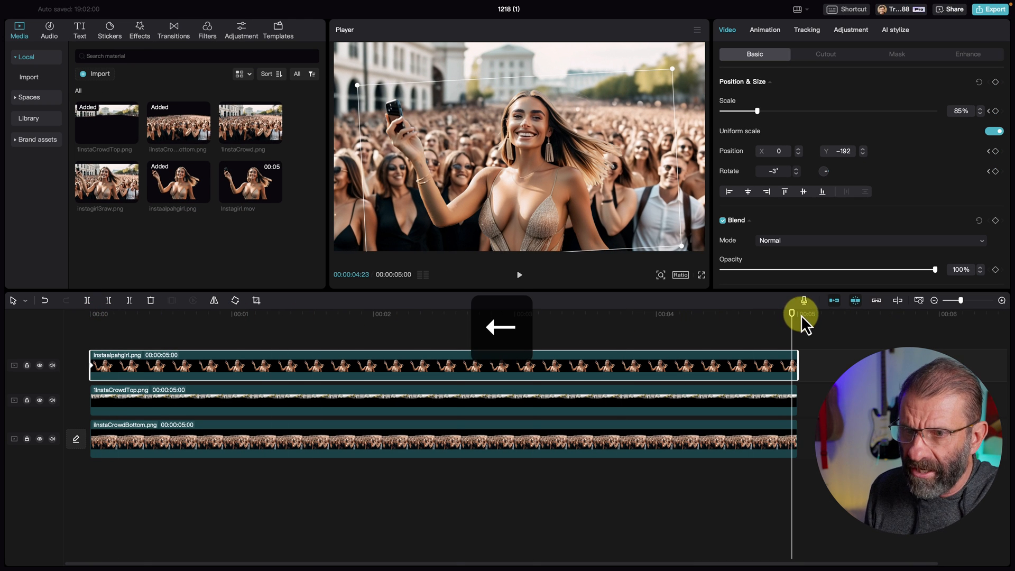
drag(755, 110, 761, 111)
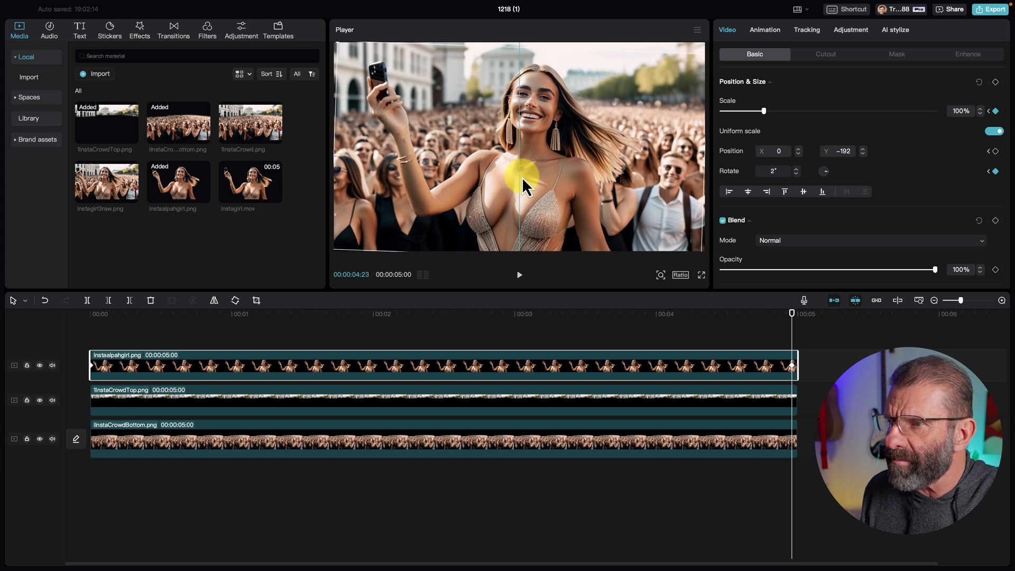
drag(792, 312, 522, 312)
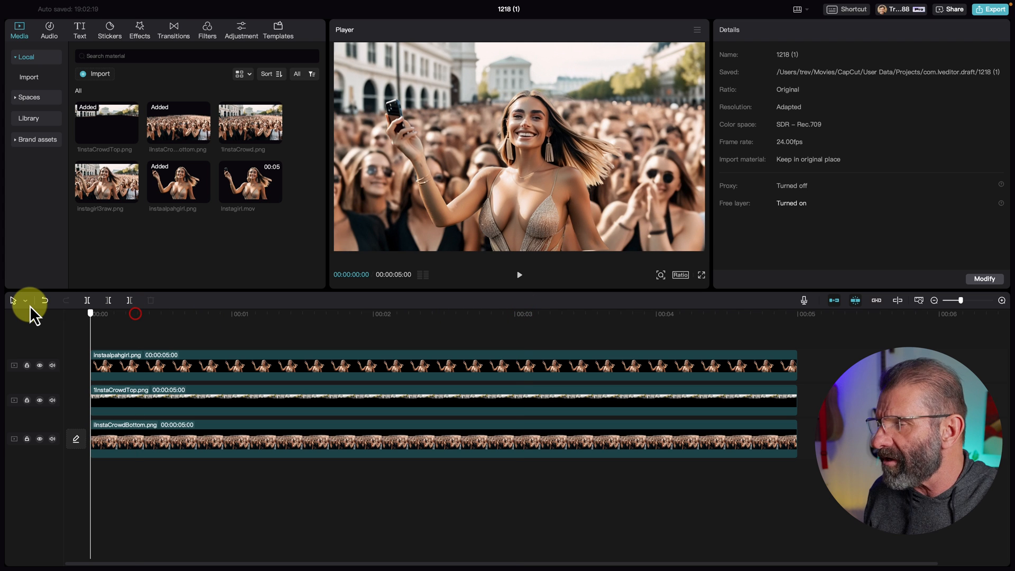
click(518, 275)
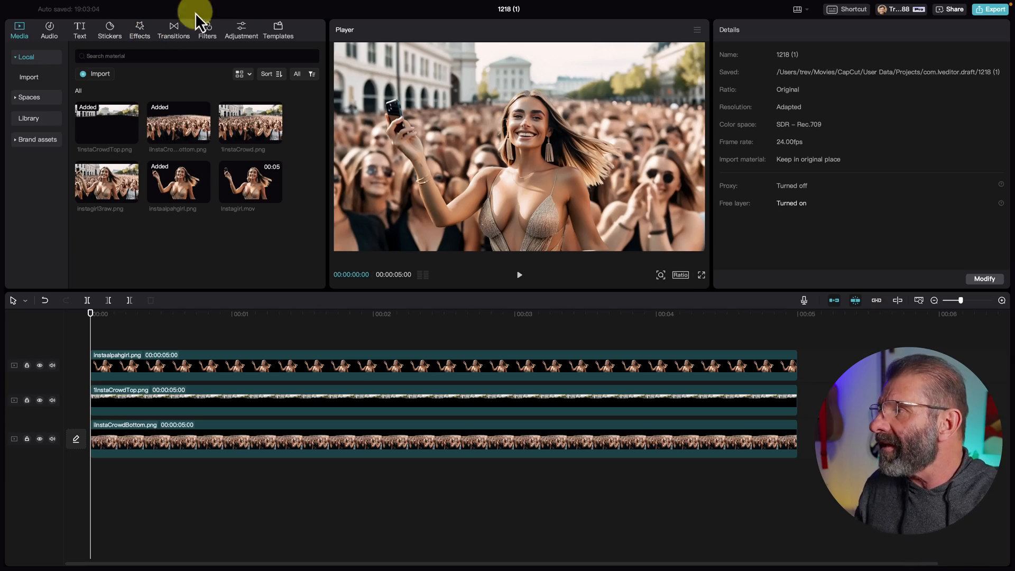
click(207, 26)
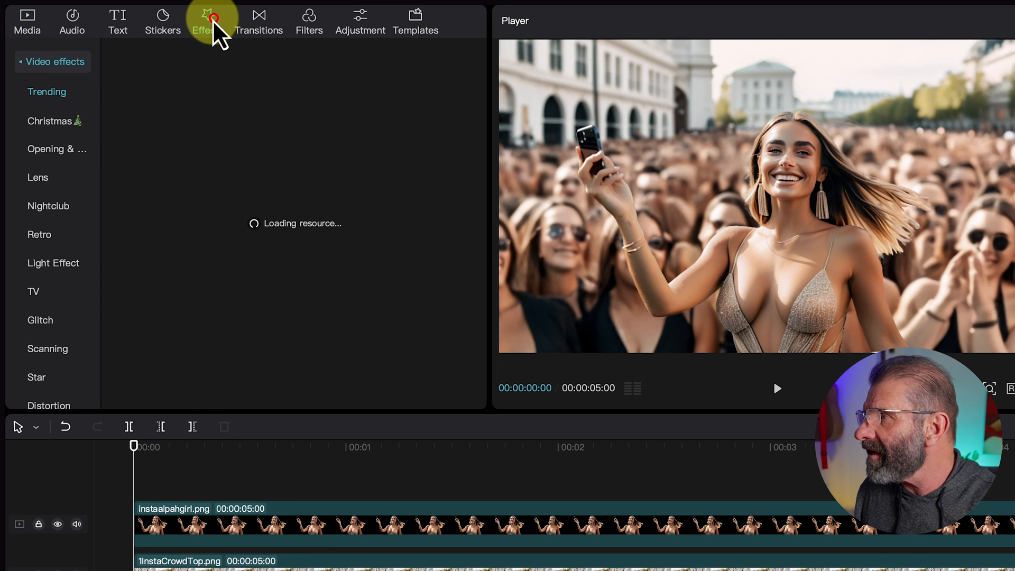
click(47, 91)
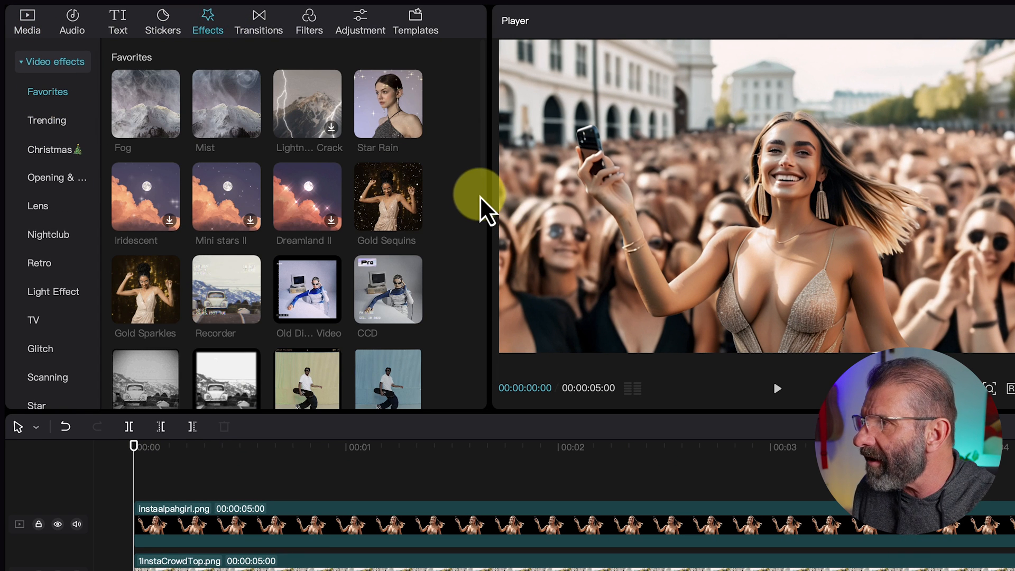
mouse_move(145, 289)
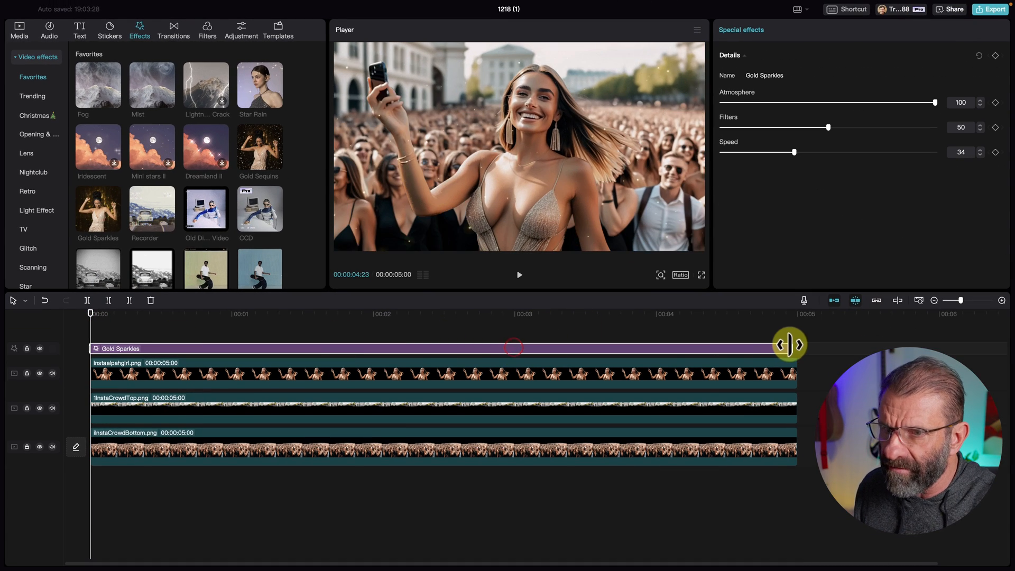
- Place Gold Sparkles on the timeline and extend it to the end of the clips
drag(790, 343, 482, 320)
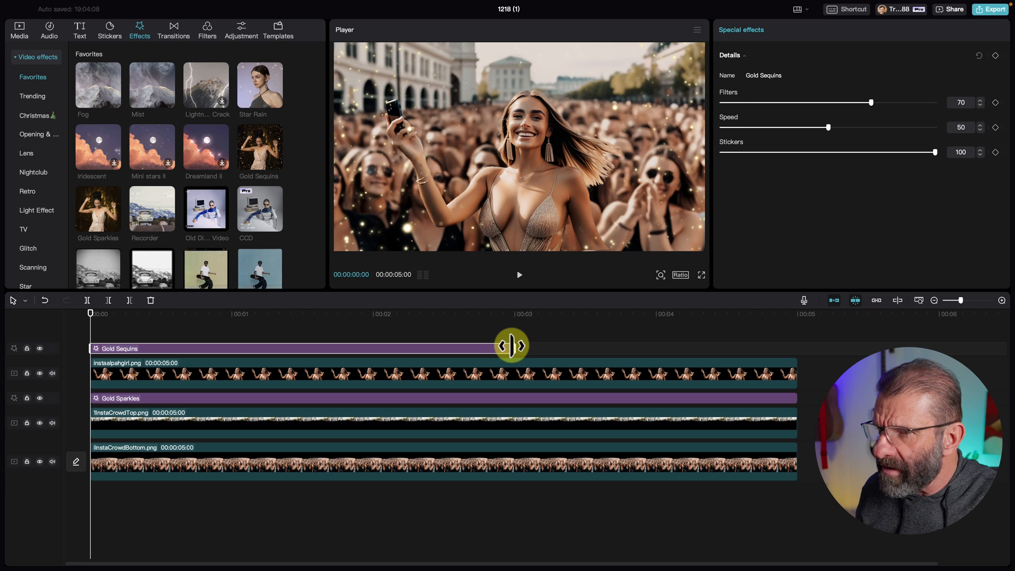
- Stretch Gold Sequins to the full 5 seconds with Filters 0, Speed 25 and Stickers 29
drag(511, 344, 793, 344)
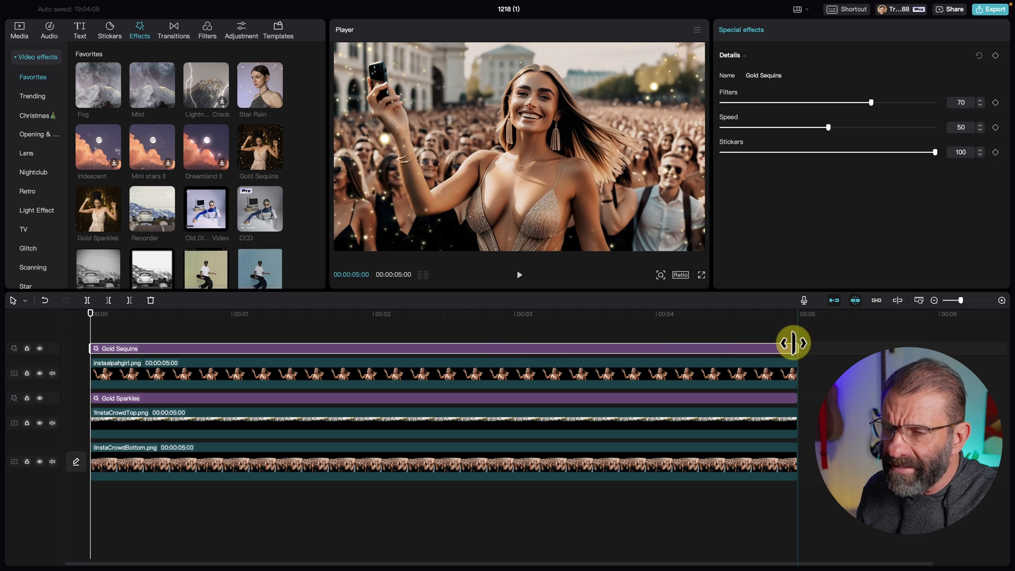
drag(794, 342, 589, 337)
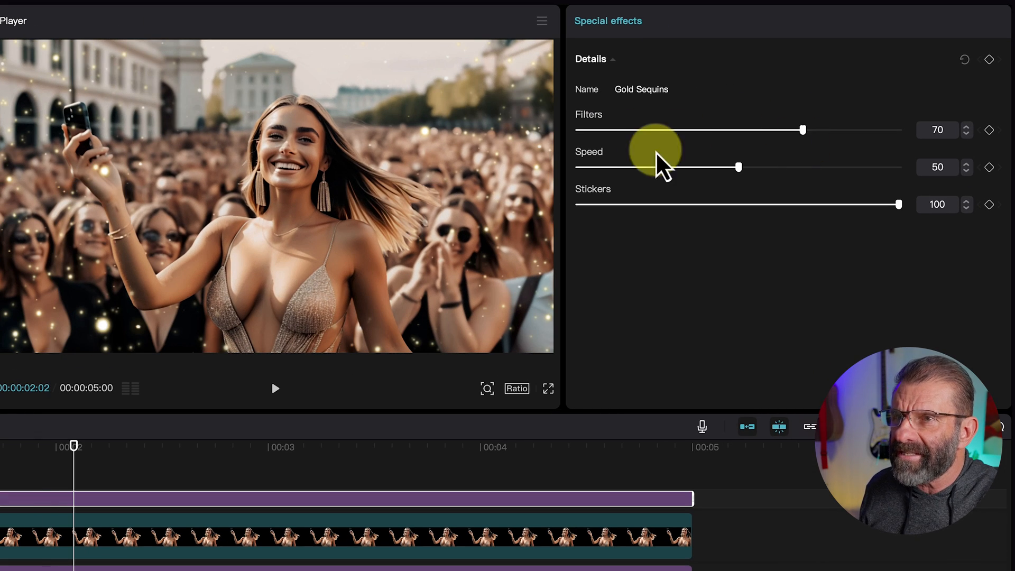
drag(803, 130, 783, 129)
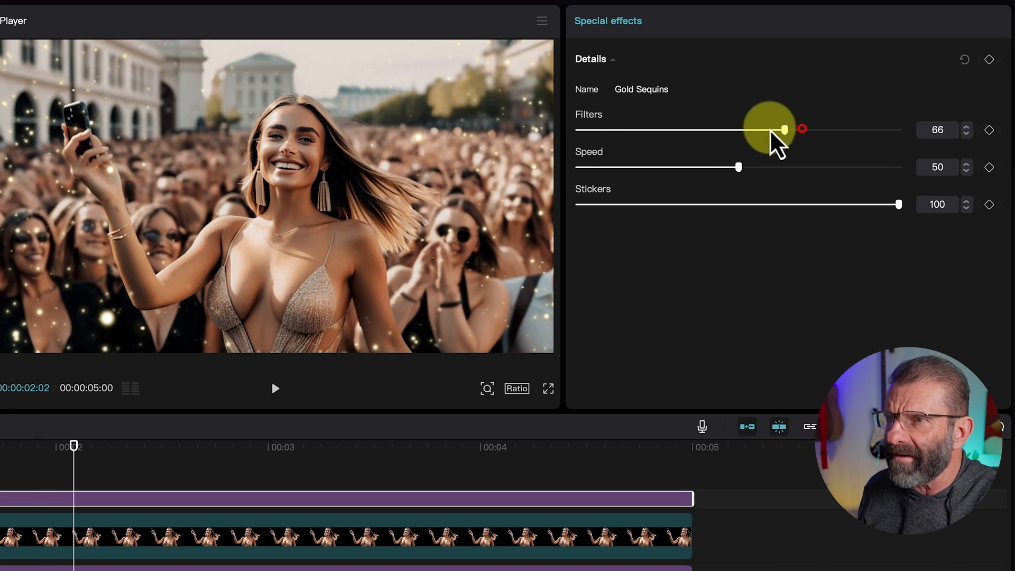
drag(783, 130, 577, 129)
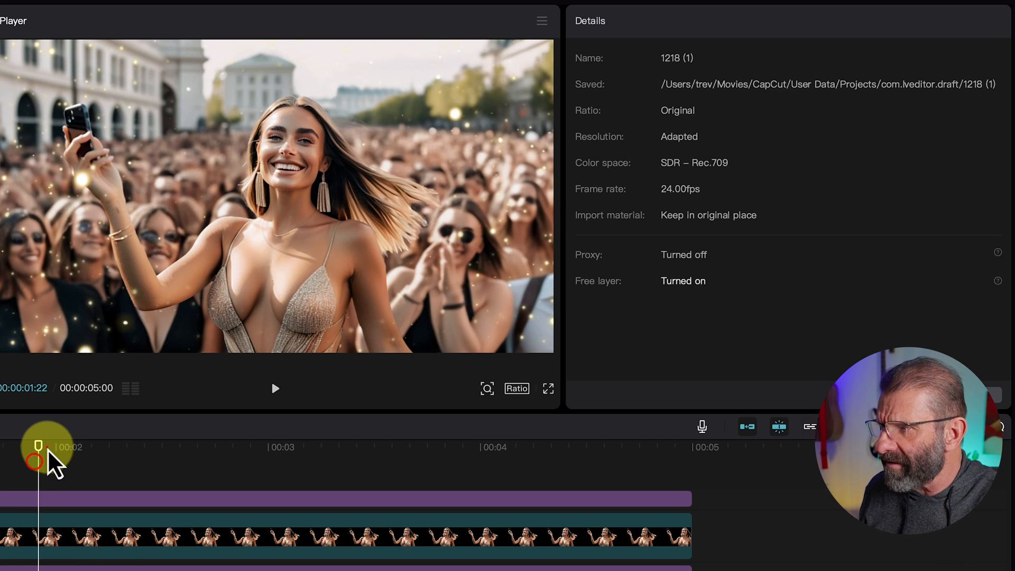
click(275, 389)
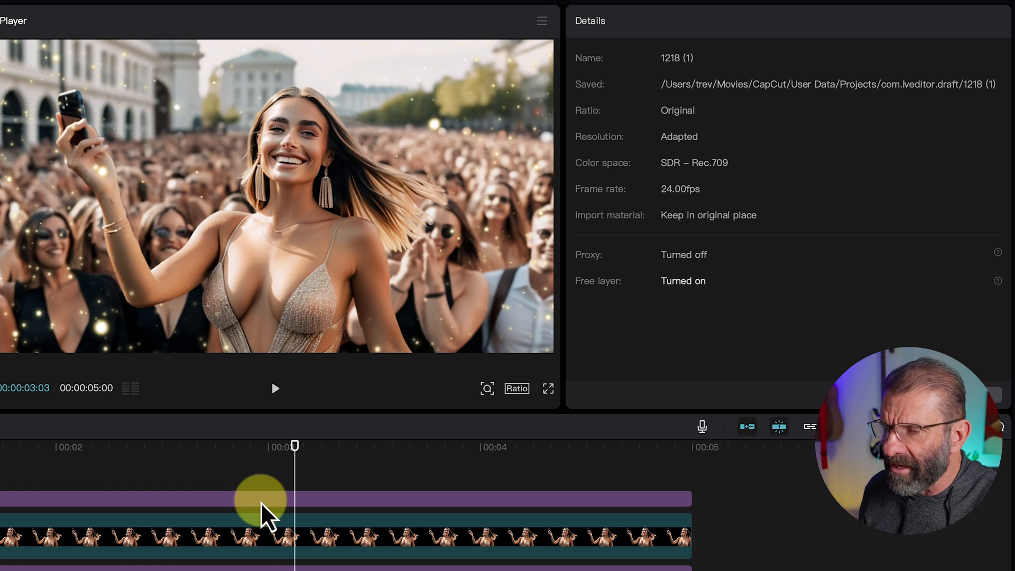
click(260, 499)
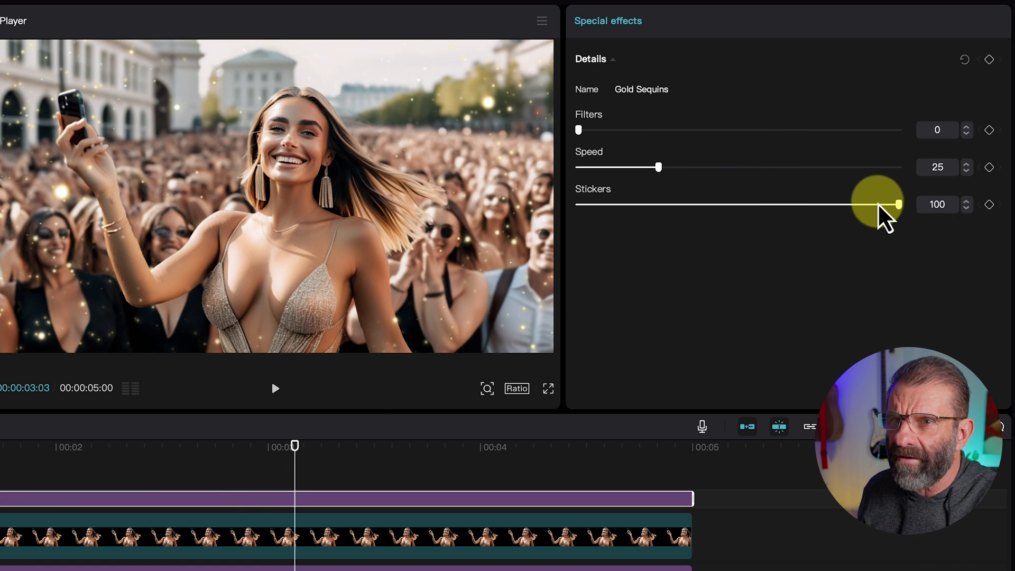
drag(896, 204, 679, 204)
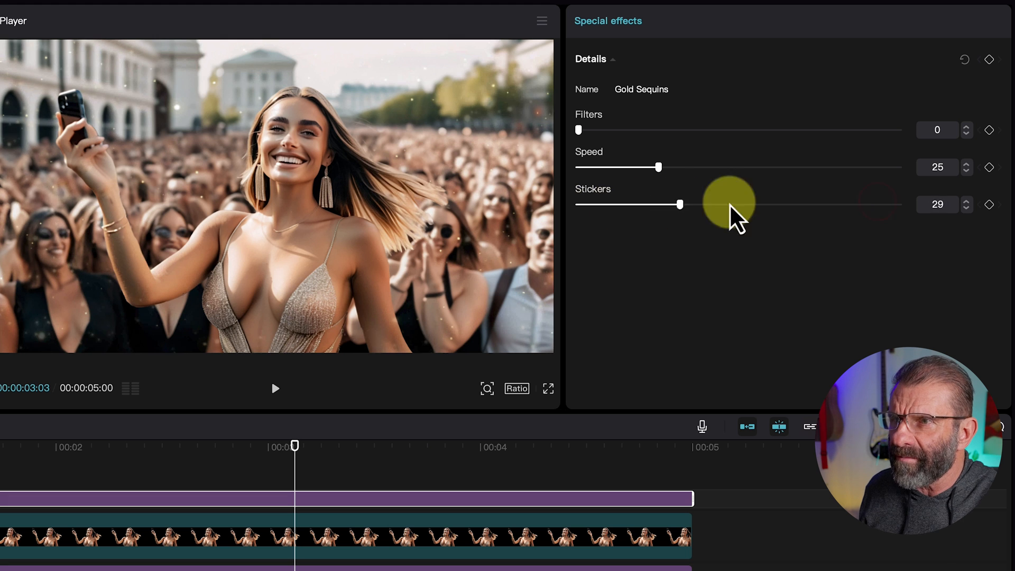
drag(680, 204, 799, 204)
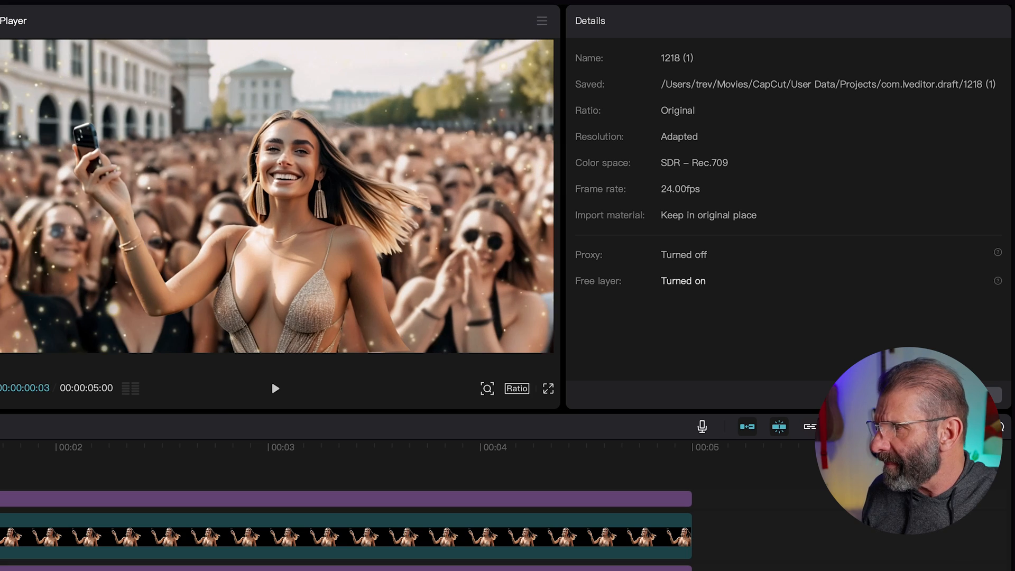
- Add the red background from the Library, scaled to 114% with Multiply blend mode
click(274, 388)
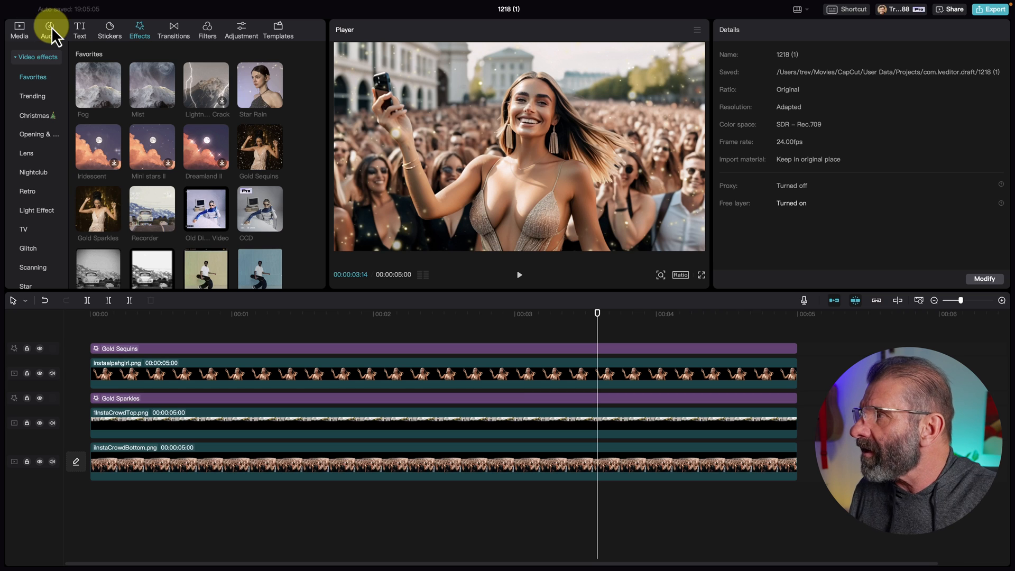
click(19, 27)
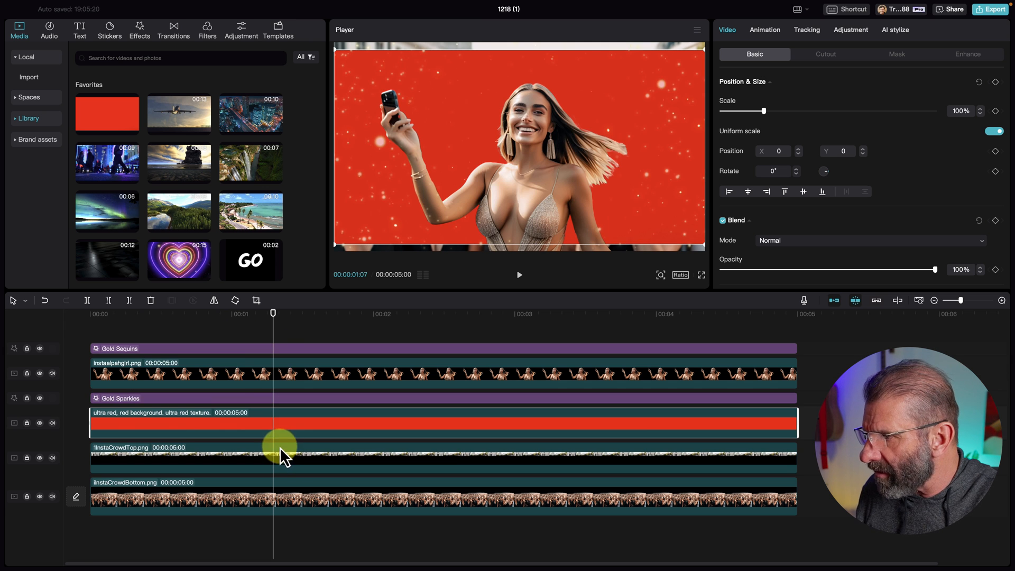
drag(273, 314, 102, 314)
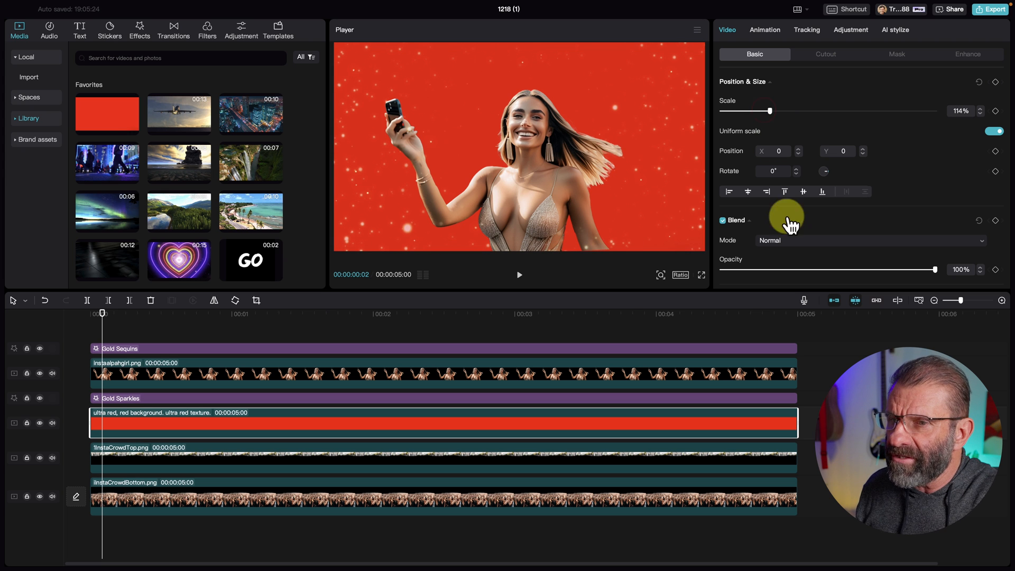
click(871, 240)
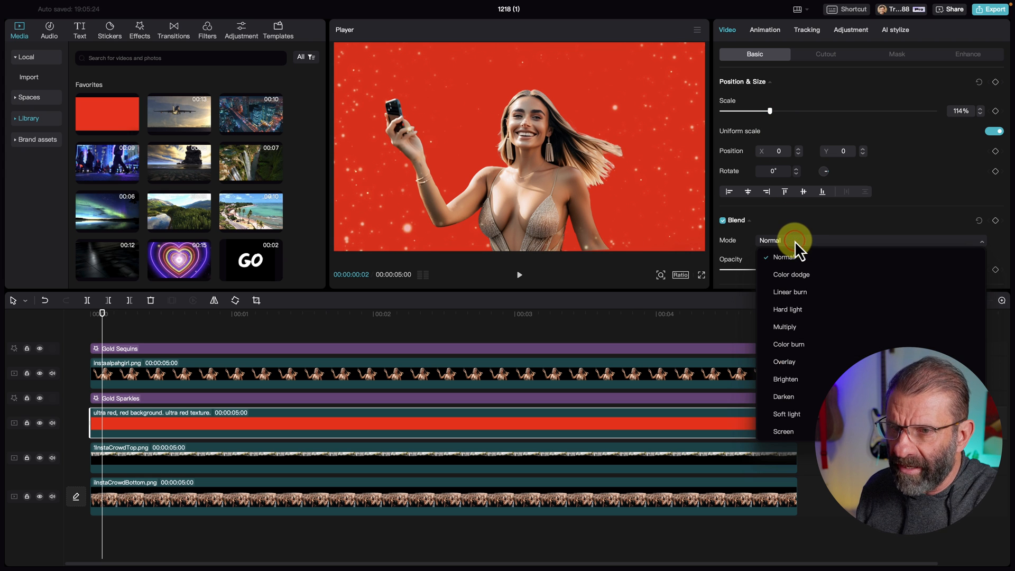
click(784, 326)
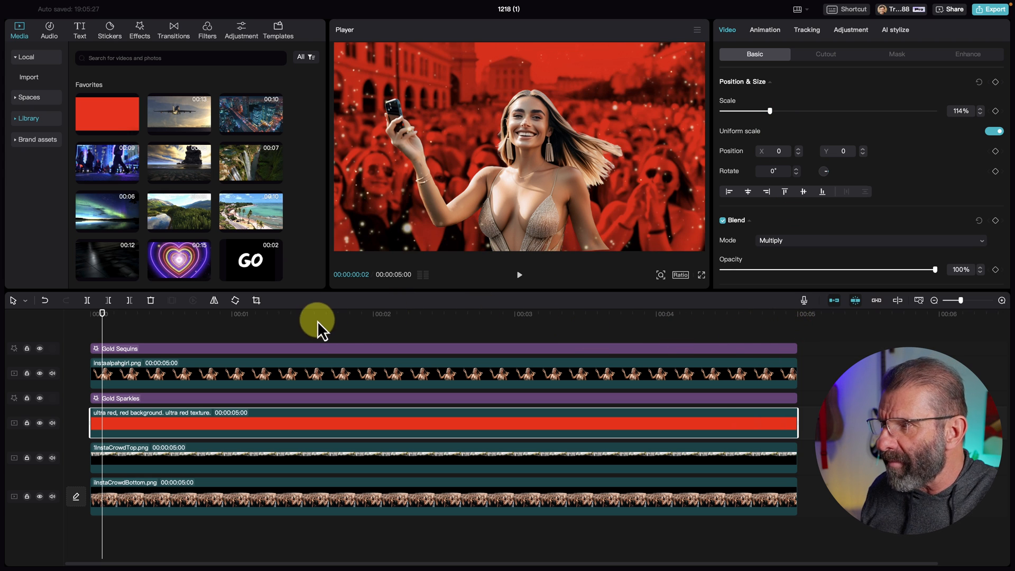
click(518, 274)
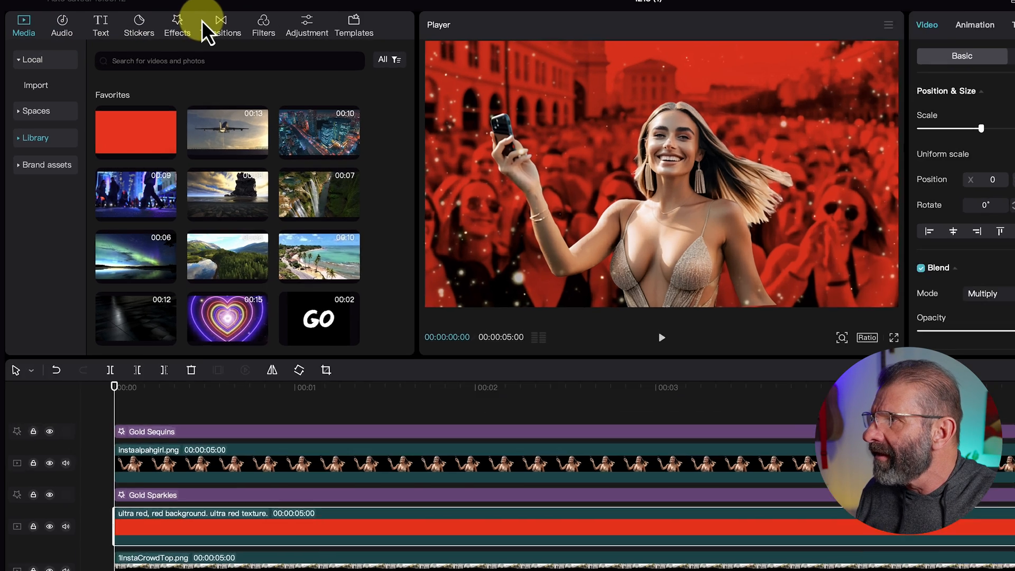
- Add two short Lightning Crack bursts, one near one second and one near three seconds
click(176, 25)
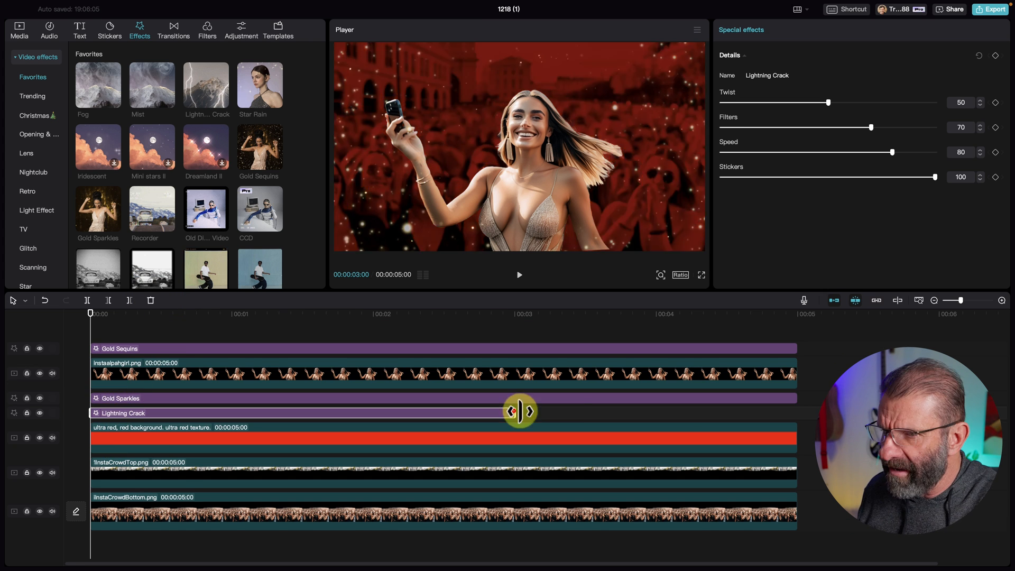
drag(519, 410, 793, 414)
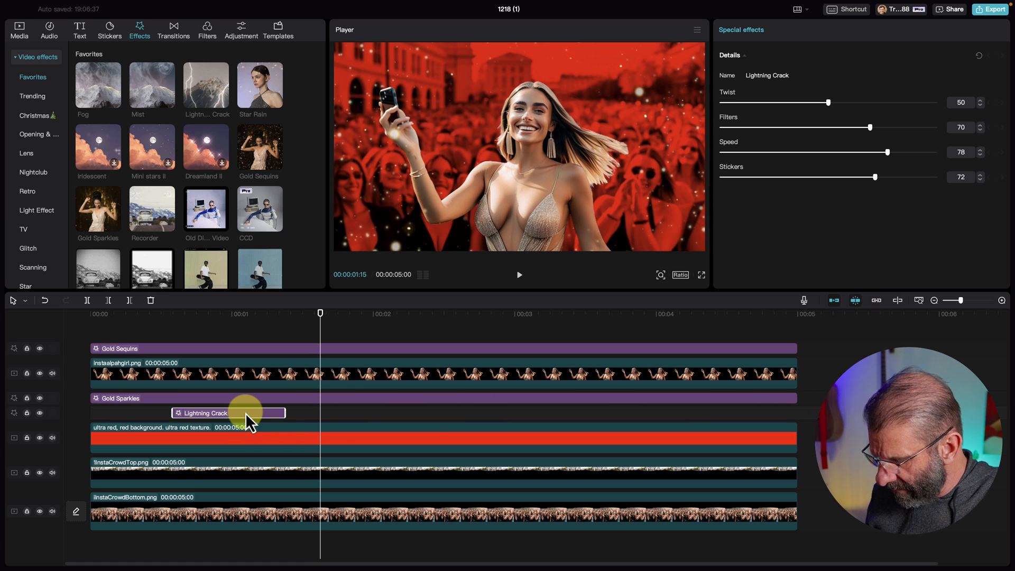
drag(244, 413, 608, 415)
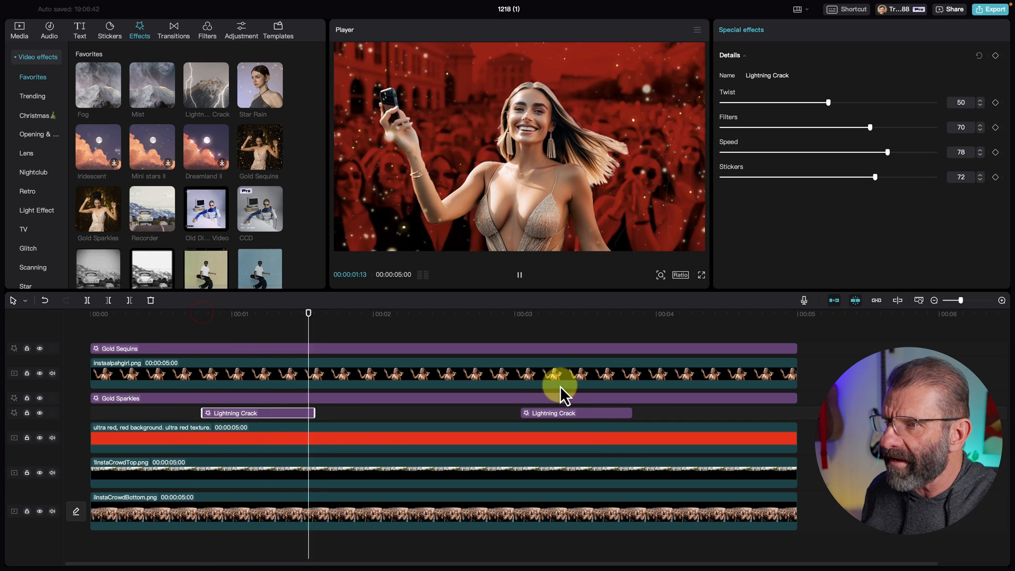
drag(308, 314, 591, 313)
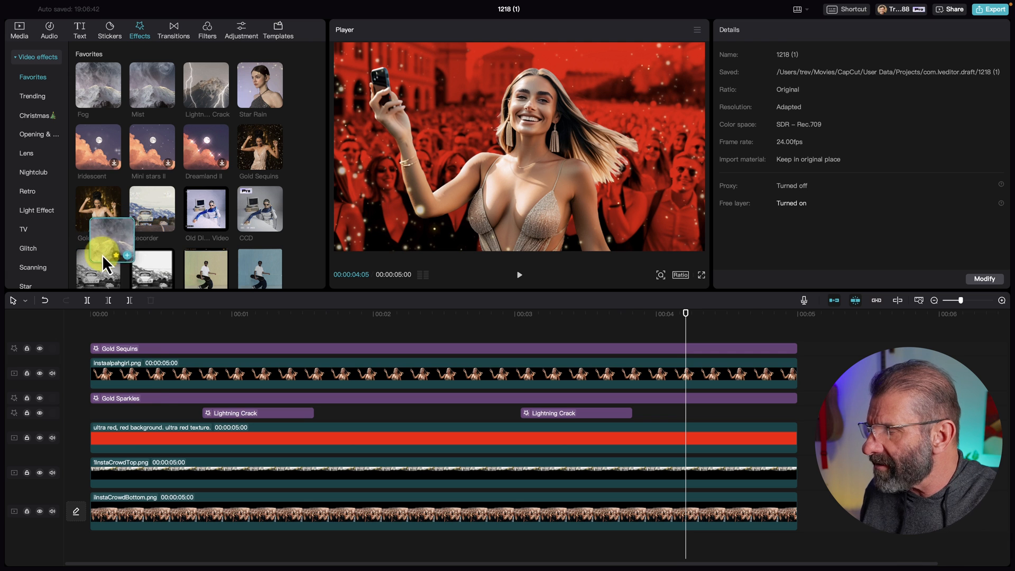
- Add a full-length Fog effect and lower its Atmosphere to 16
drag(110, 226, 135, 427)
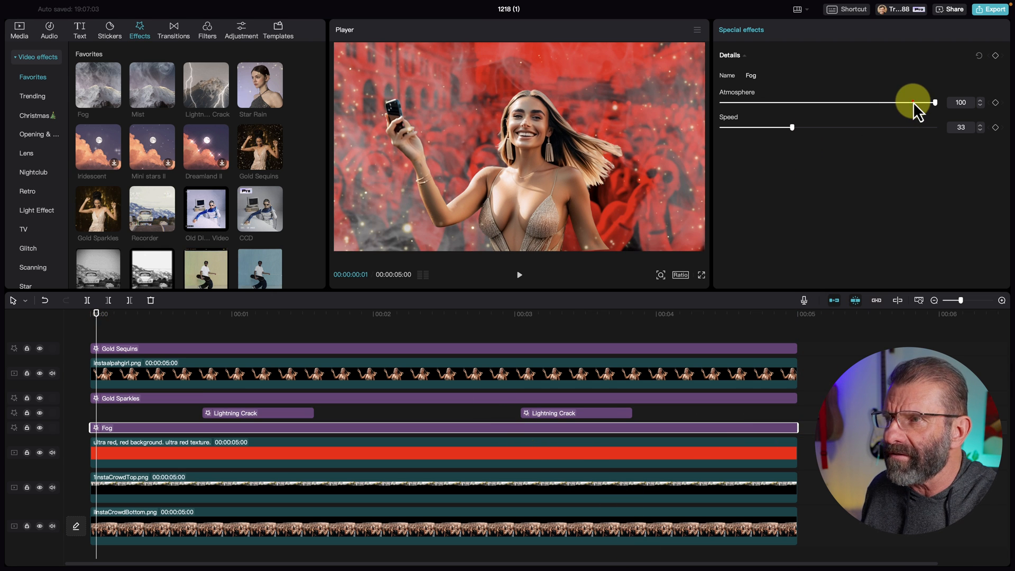
drag(931, 102, 766, 104)
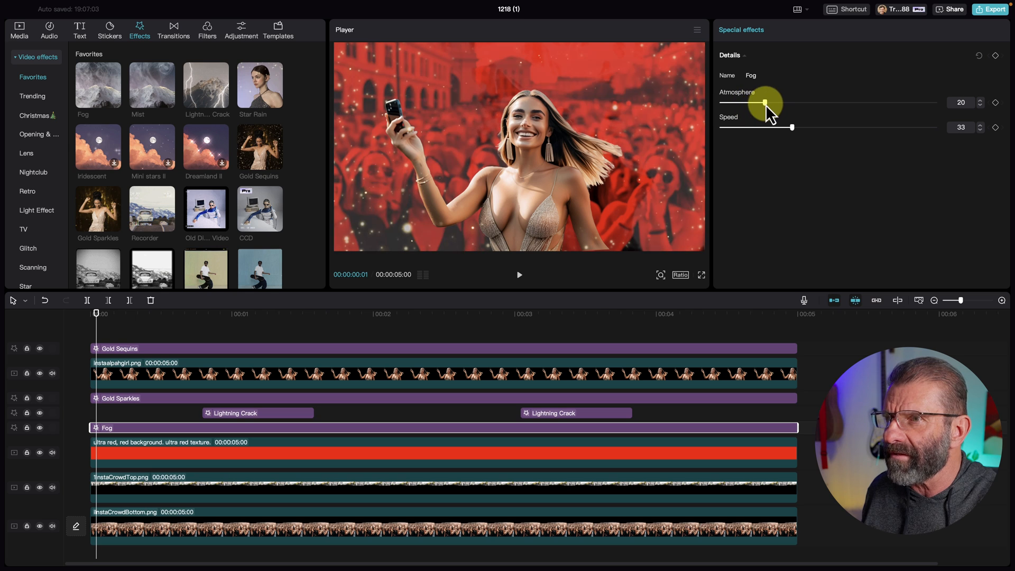
drag(766, 103, 740, 102)
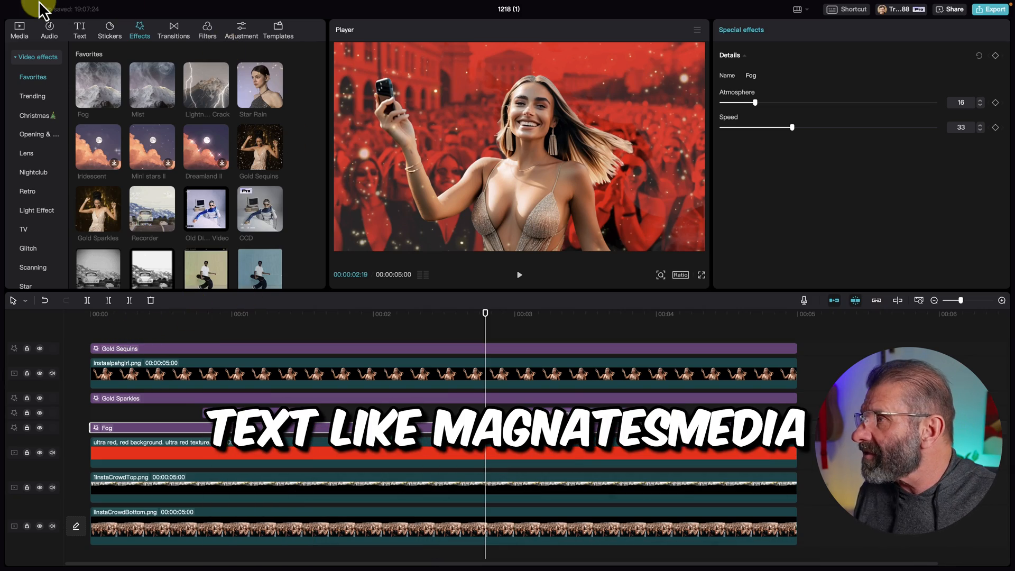
- Add a 'DEATH OF INSTAGRAM' title in DIN Condensed at font size 20
click(79, 26)
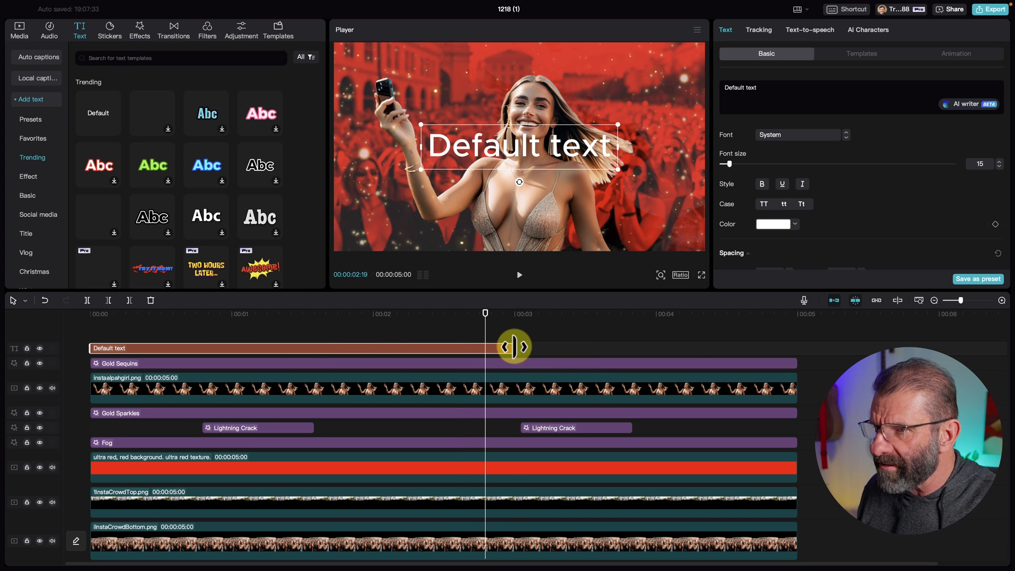
text(DEATH OF INSTAGRAM)
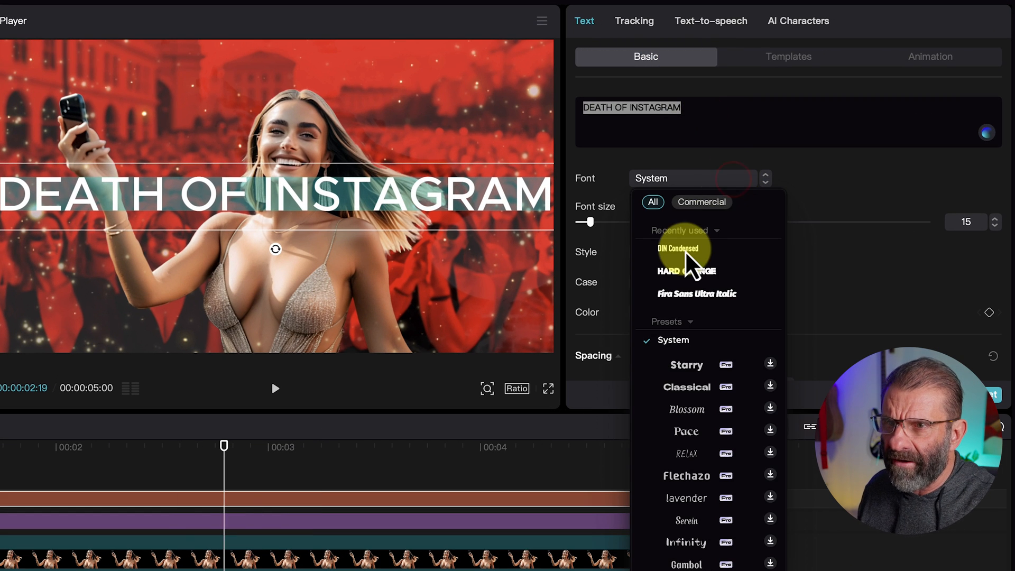
click(678, 248)
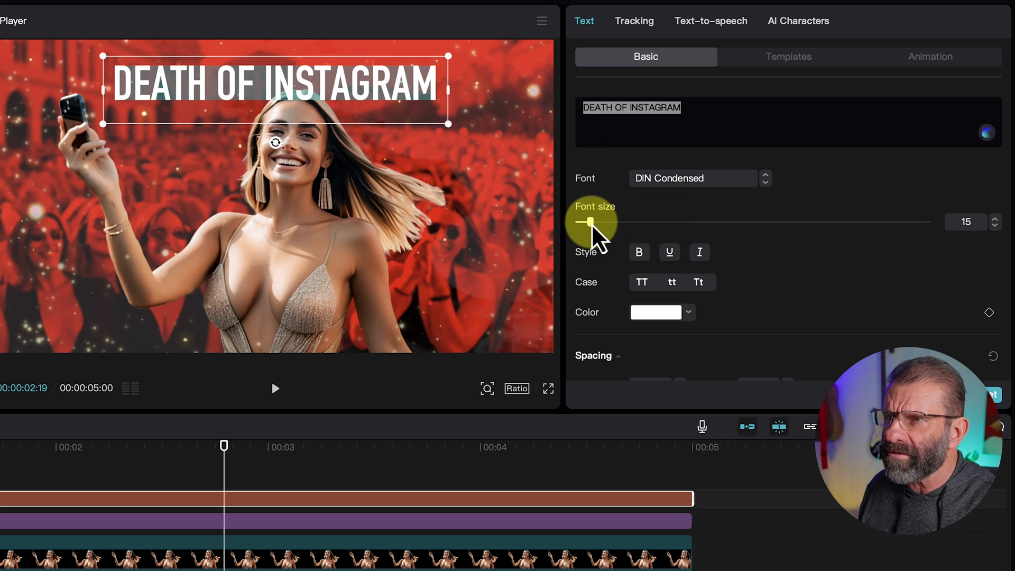
drag(588, 222, 602, 222)
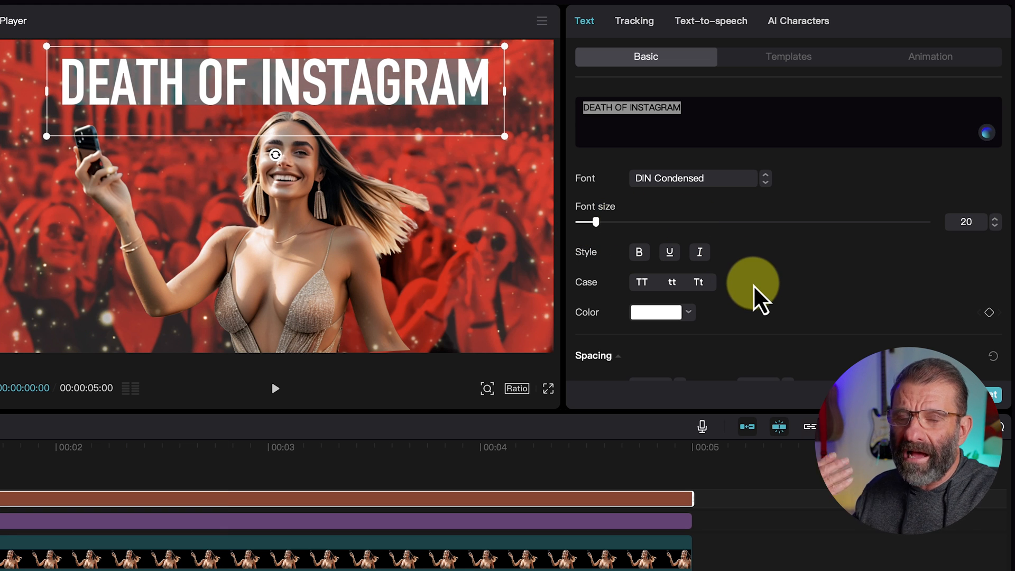
- Give the title a black stroke of thickness 22 and a black glow with adjusted range
scroll(down, 3)
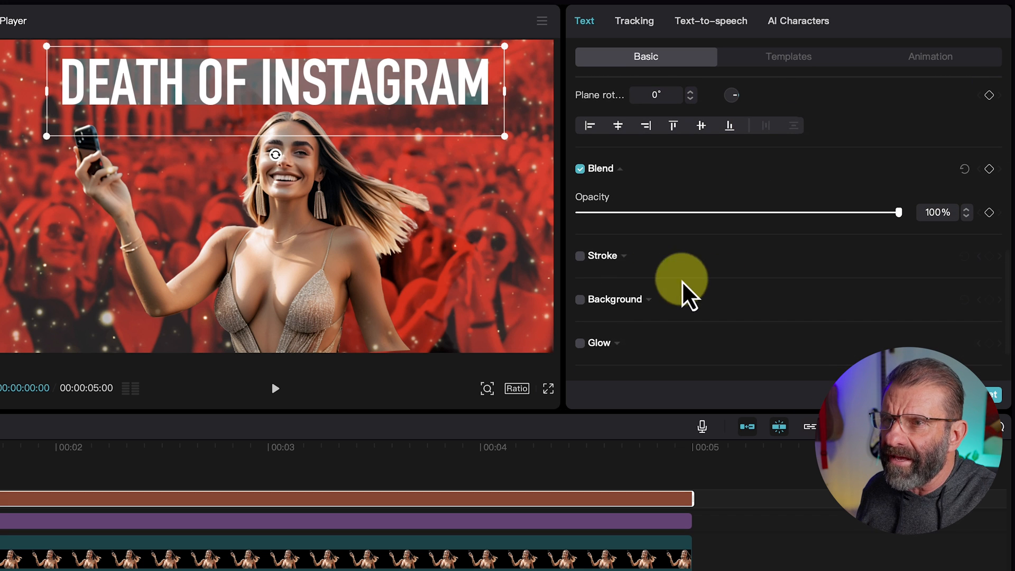
click(580, 255)
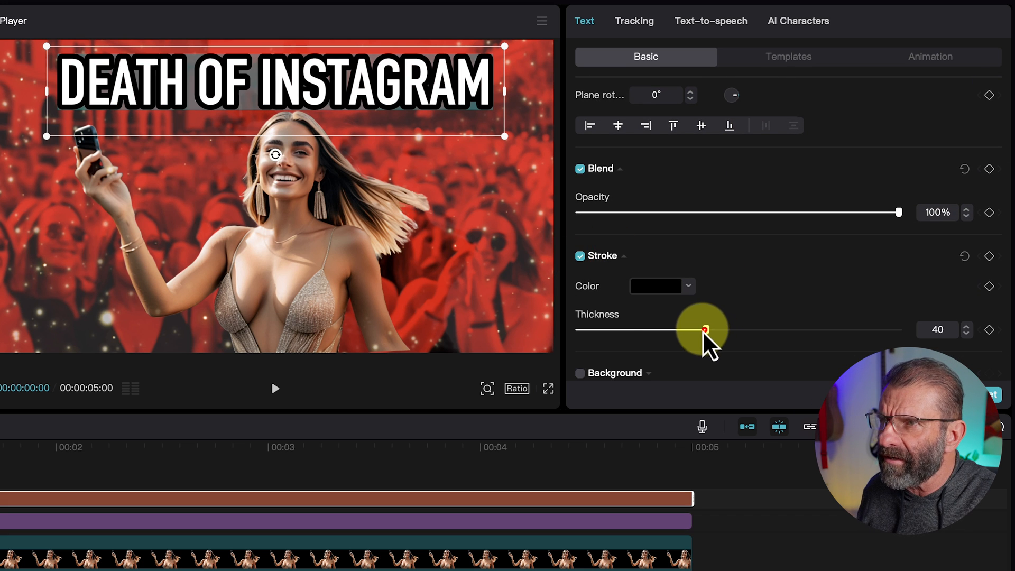
drag(702, 329, 647, 186)
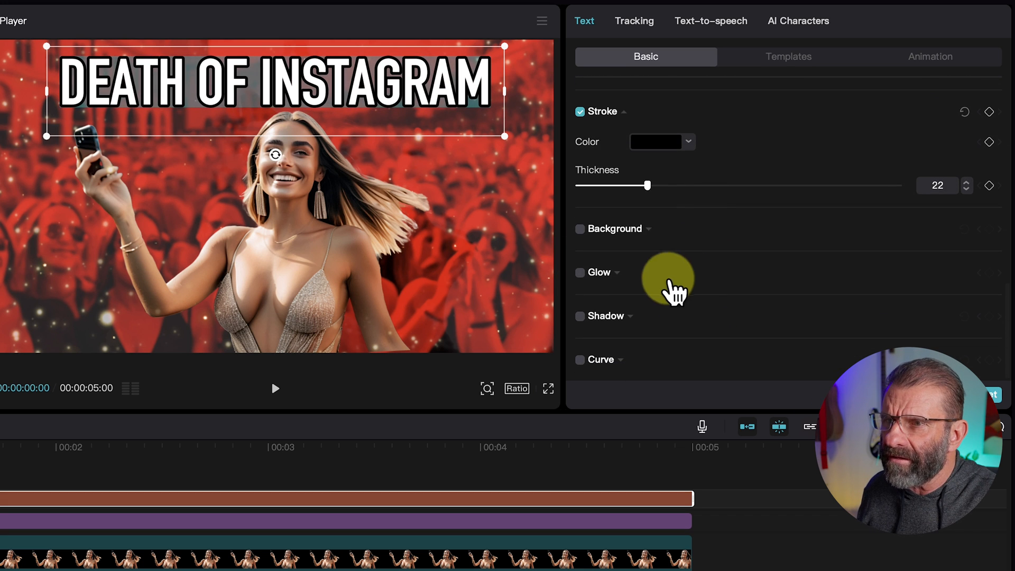
click(579, 272)
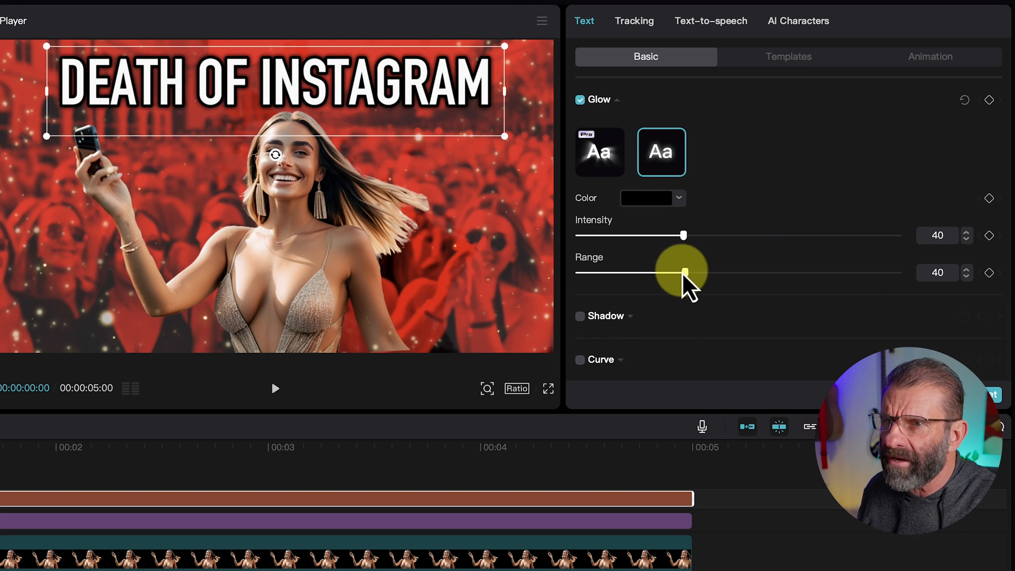
drag(685, 272, 692, 272)
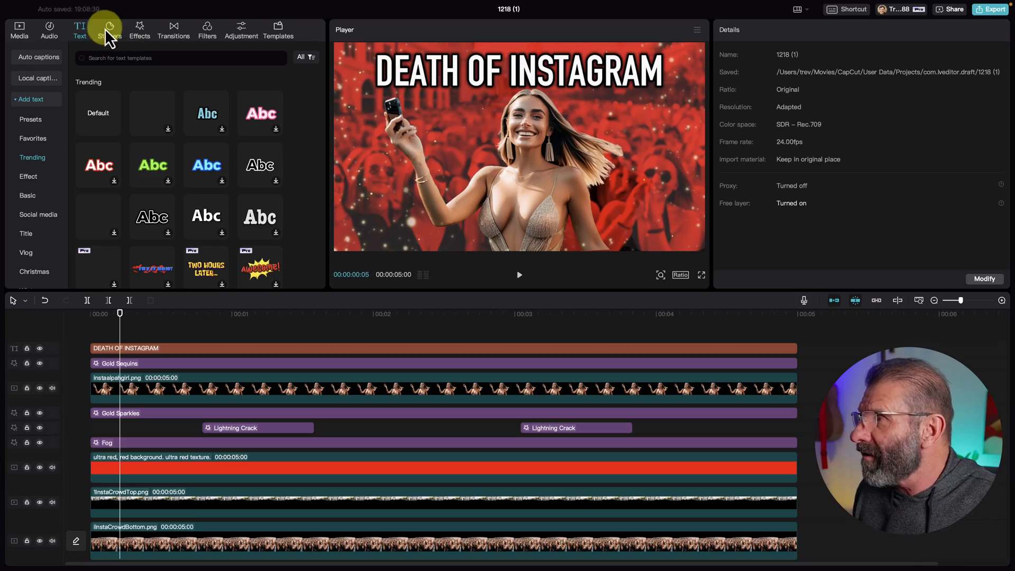
- Add the Flaming Horns body effect and stretch it across the whole clip
click(207, 26)
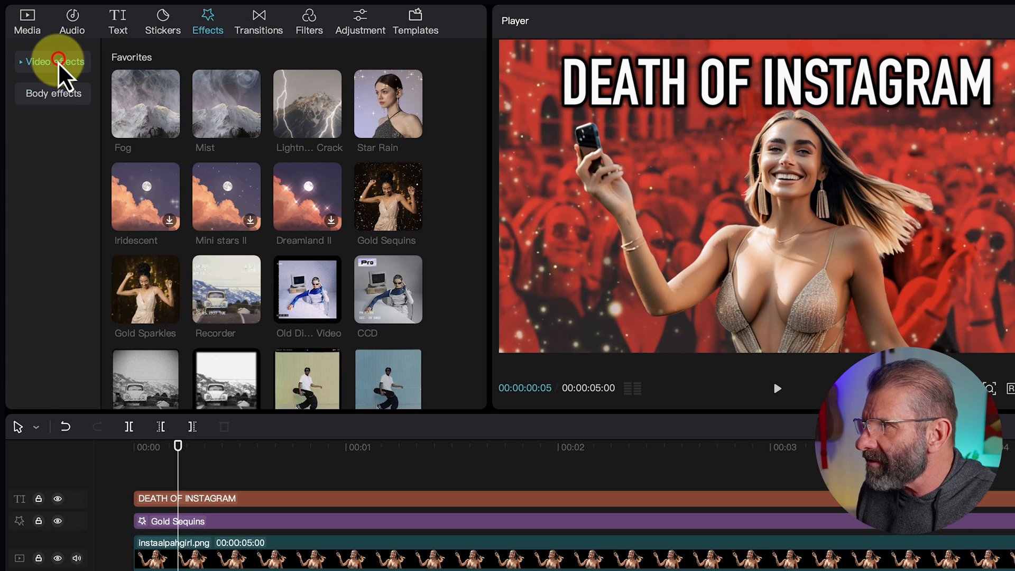
click(53, 93)
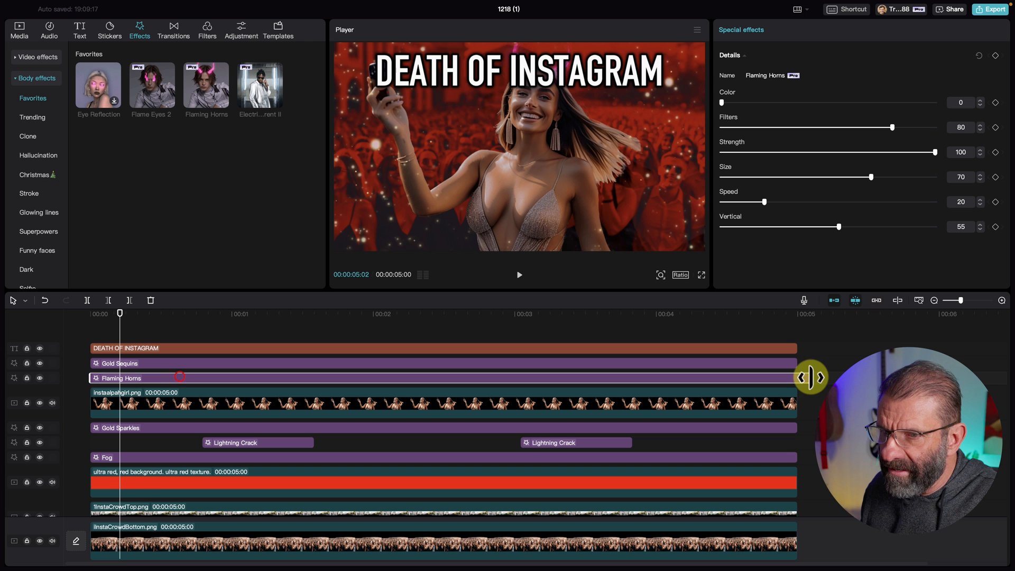
drag(119, 313, 331, 313)
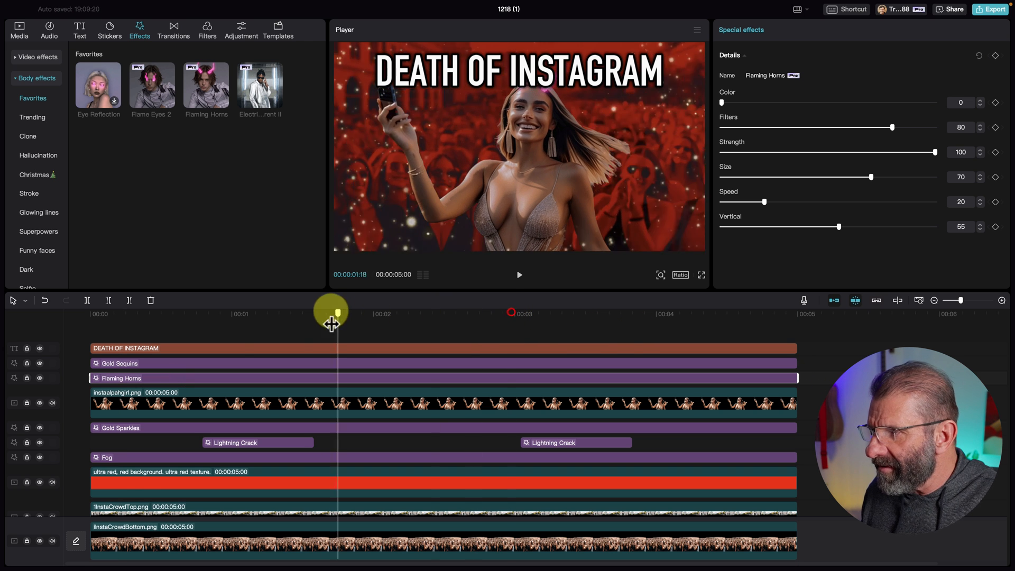
drag(331, 312, 144, 311)
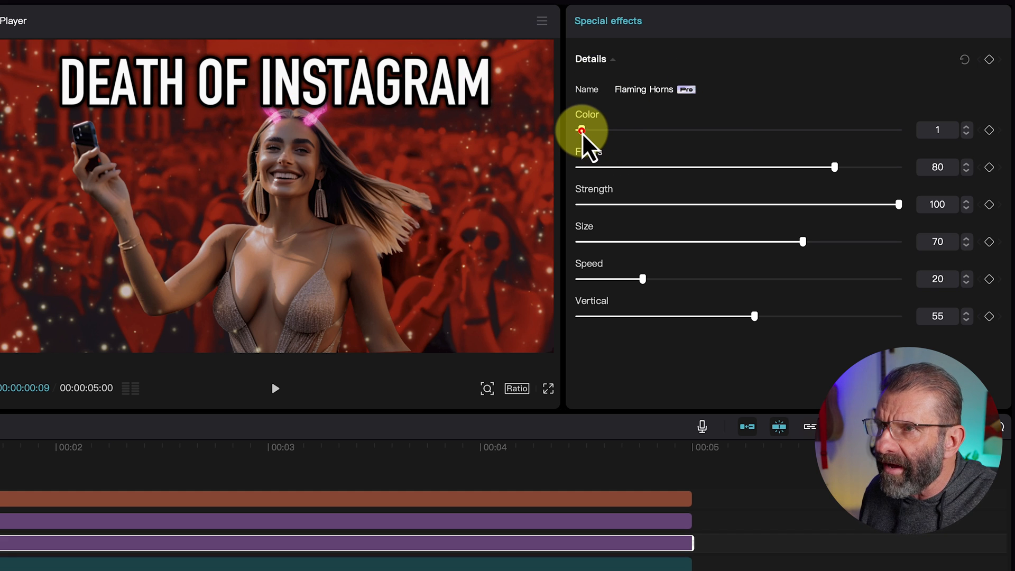
- Set the horns to Color 11, Filters 21, Size 100 and Speed 9
drag(581, 130, 628, 129)
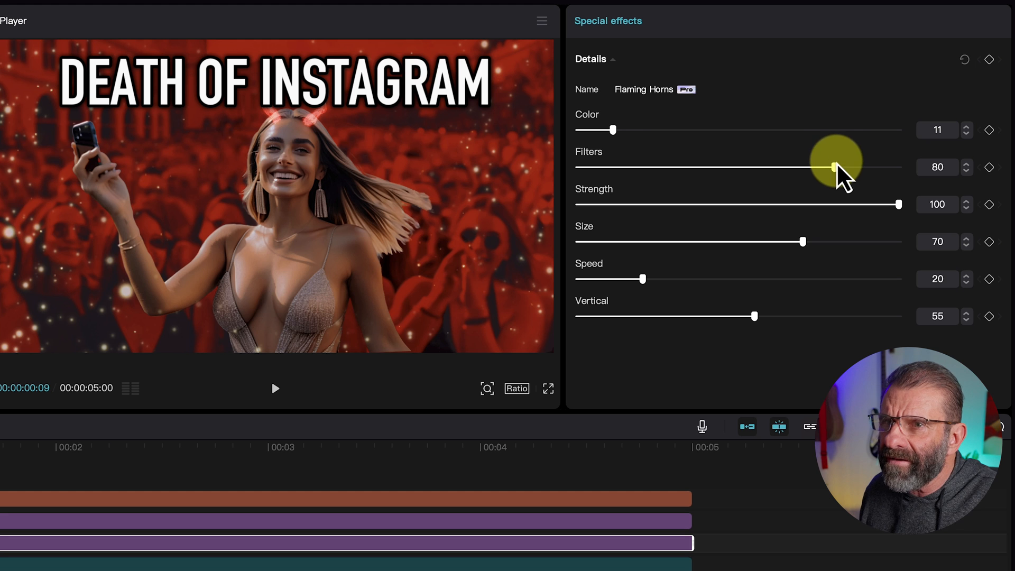
drag(833, 167, 706, 167)
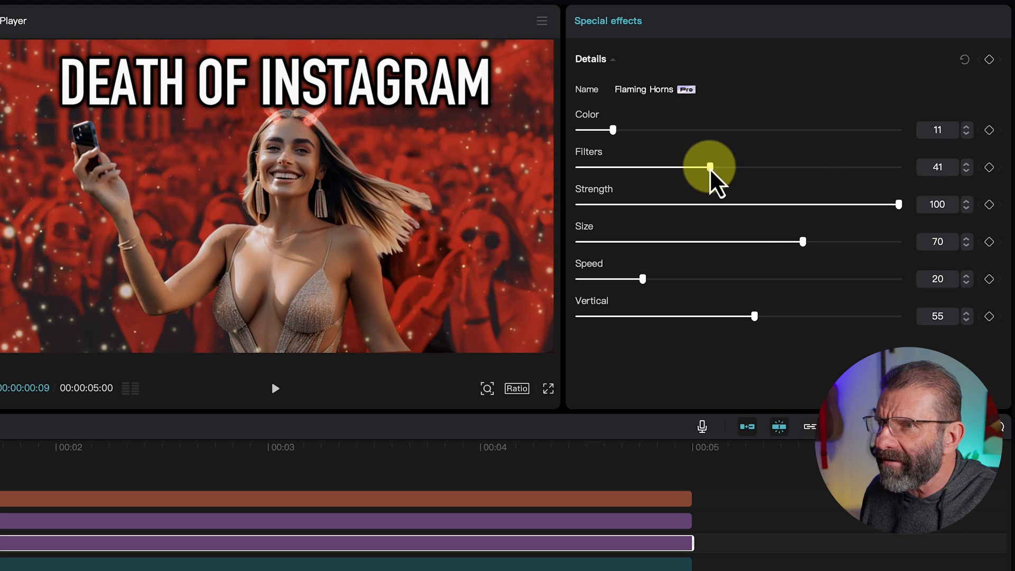
drag(707, 168, 637, 167)
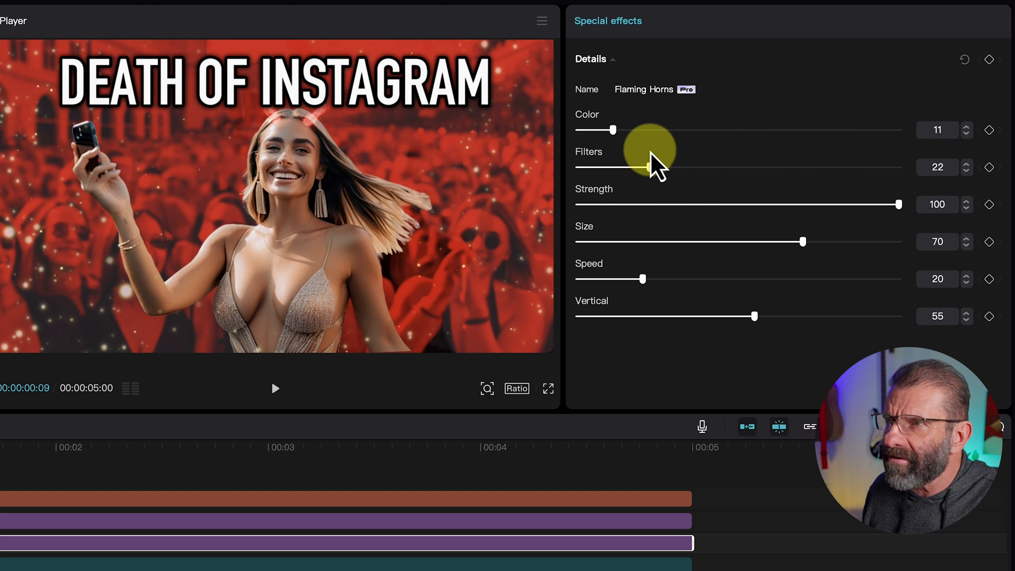
drag(899, 205, 839, 204)
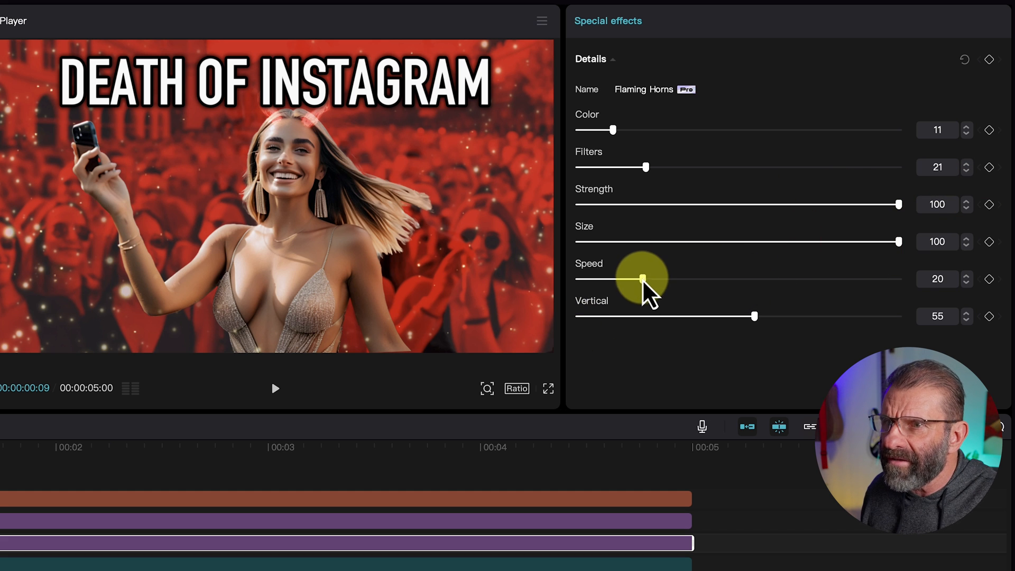
drag(642, 280, 606, 279)
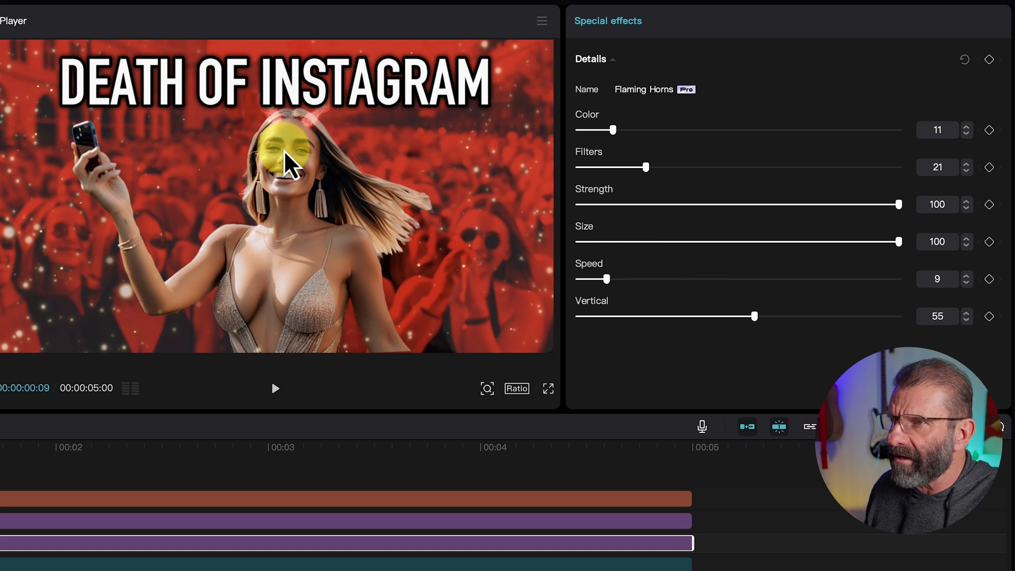
mouse_move(537, 78)
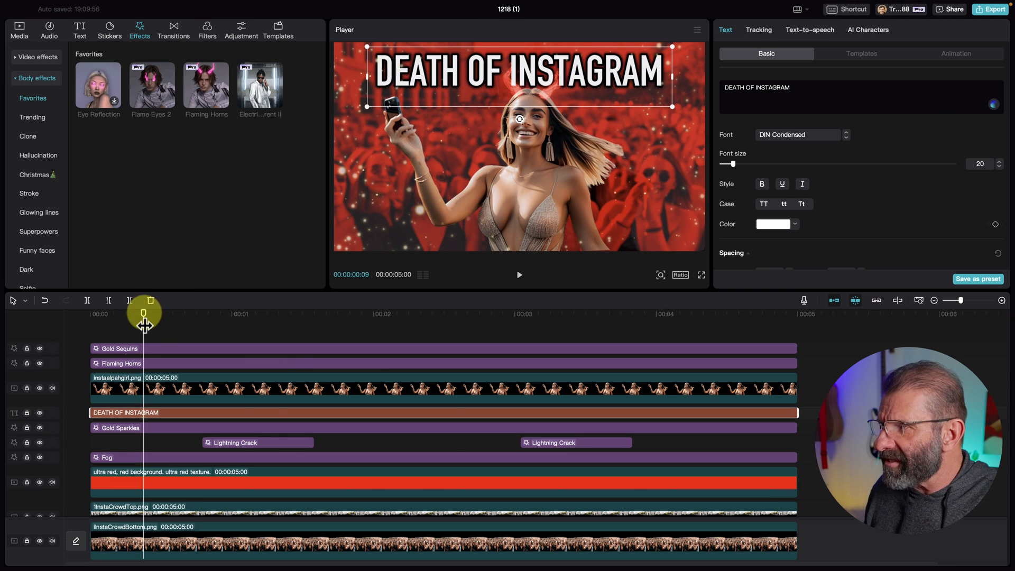
- Scrub the first second to check the horns and title over the girl
drag(144, 317, 286, 317)
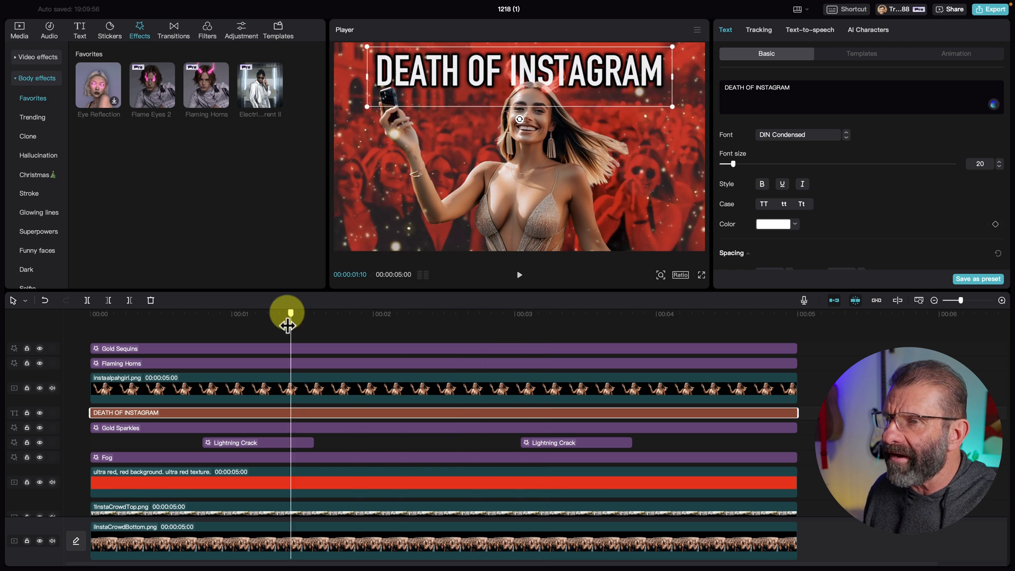
drag(287, 314, 164, 314)
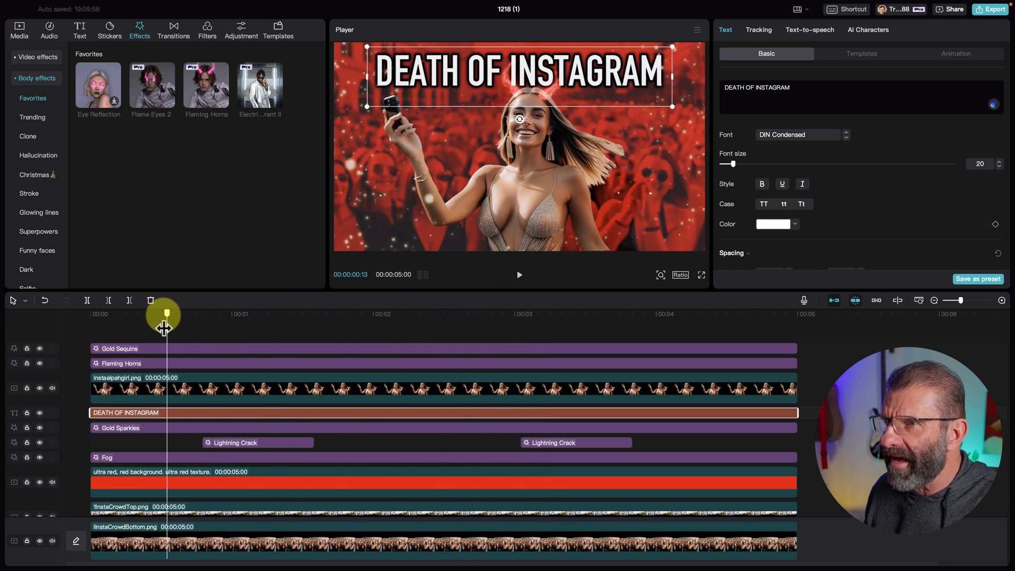
drag(164, 317, 141, 317)
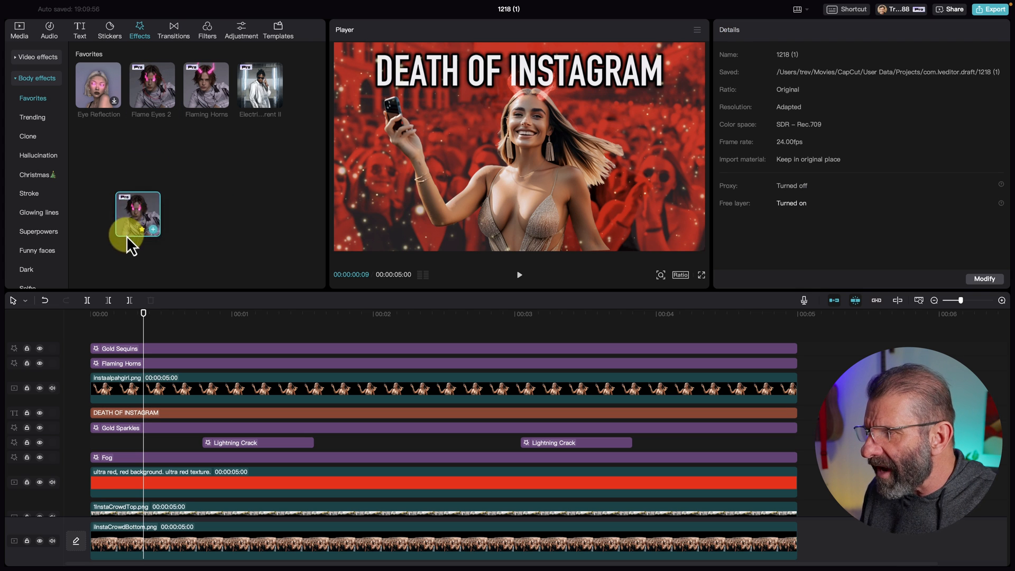
- Apply Flame Eyes 2 to the girl with Color 9, Filters 1 and Strength 60
drag(136, 214, 141, 391)
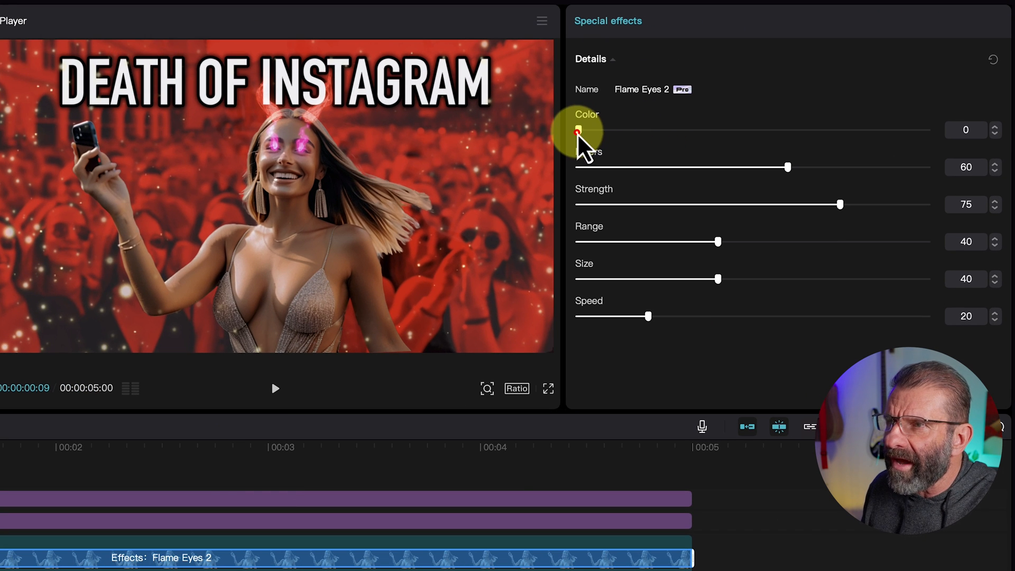
drag(577, 130, 621, 130)
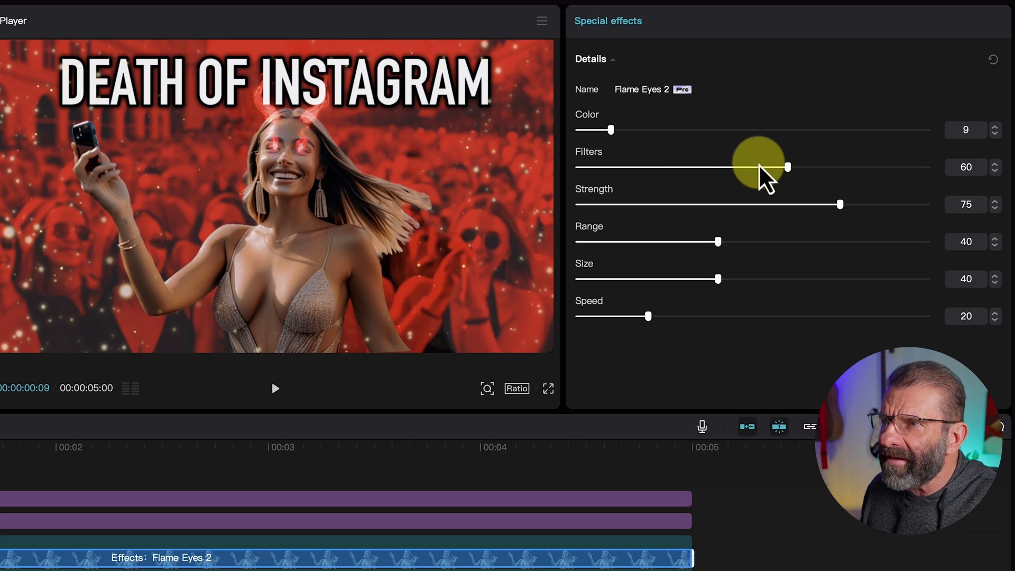
drag(787, 167, 576, 167)
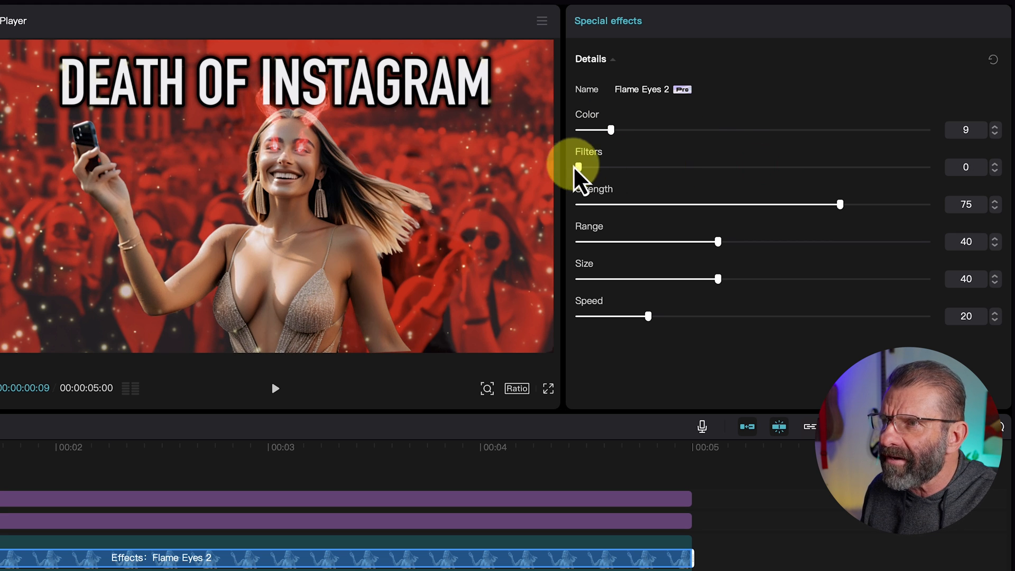
drag(576, 167, 589, 167)
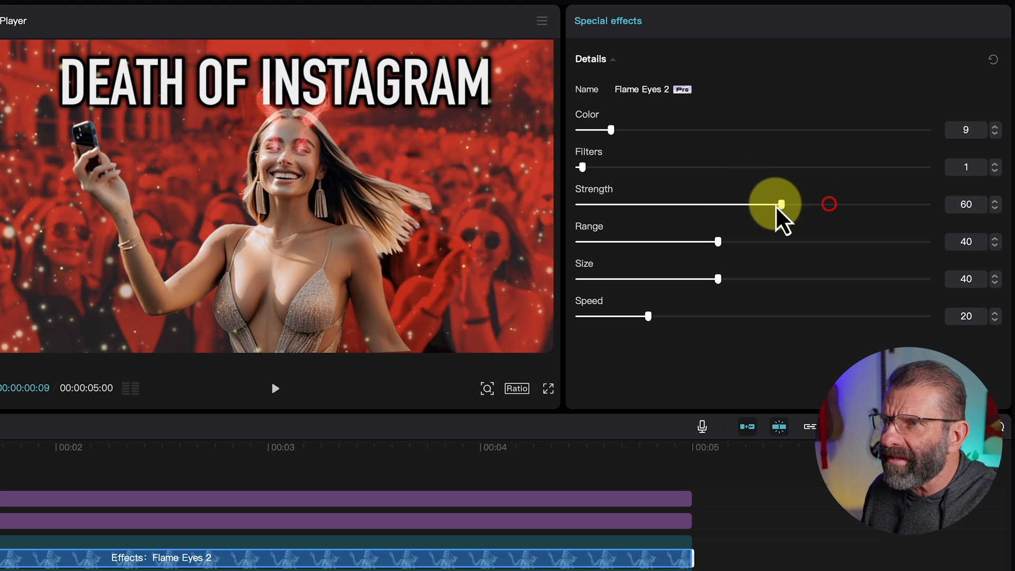
drag(717, 279, 631, 279)
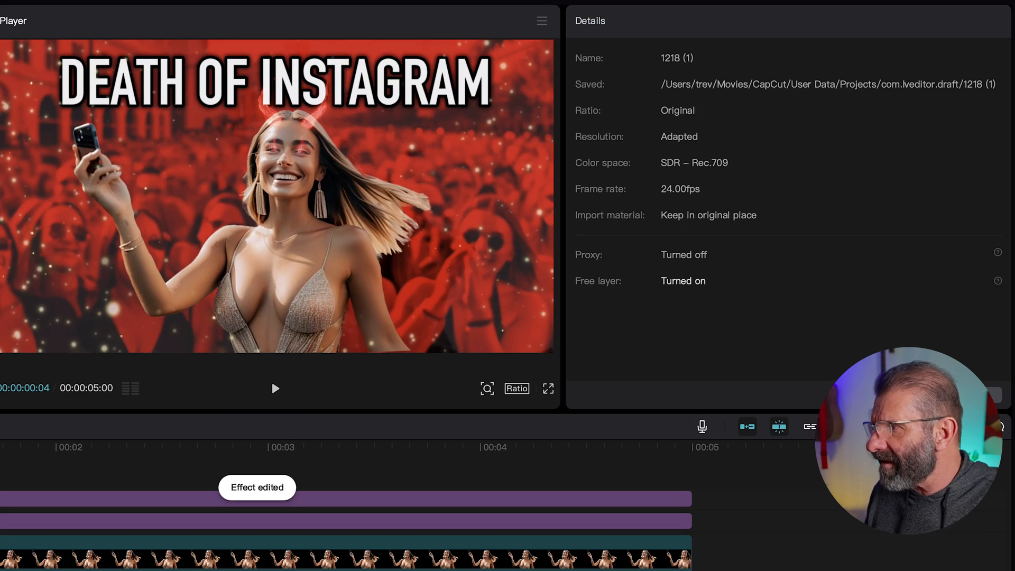
click(547, 389)
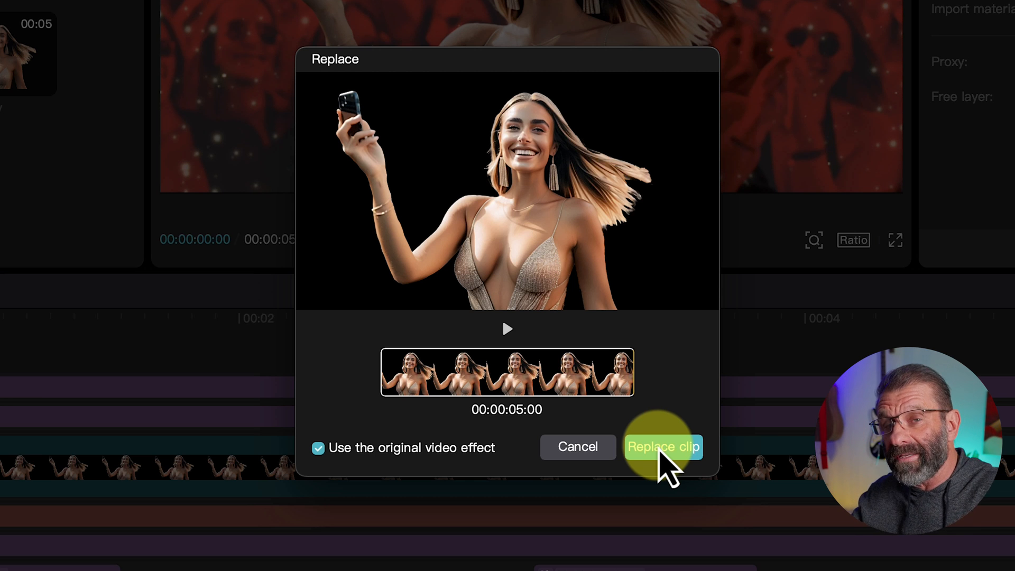
- Replace the girl still with instagirl.mov, keeping the original video effects
click(663, 447)
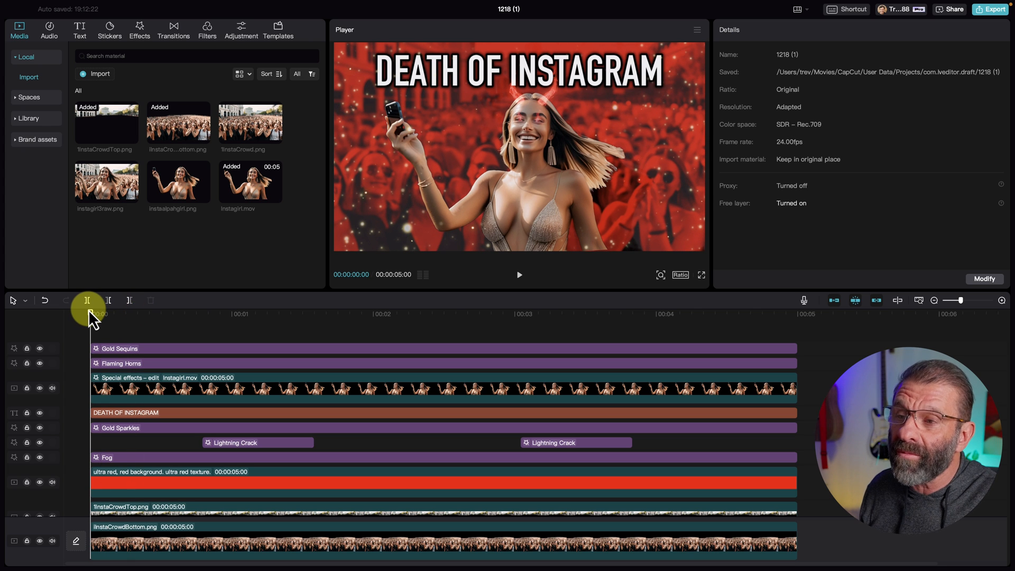
mouse_move(667, 277)
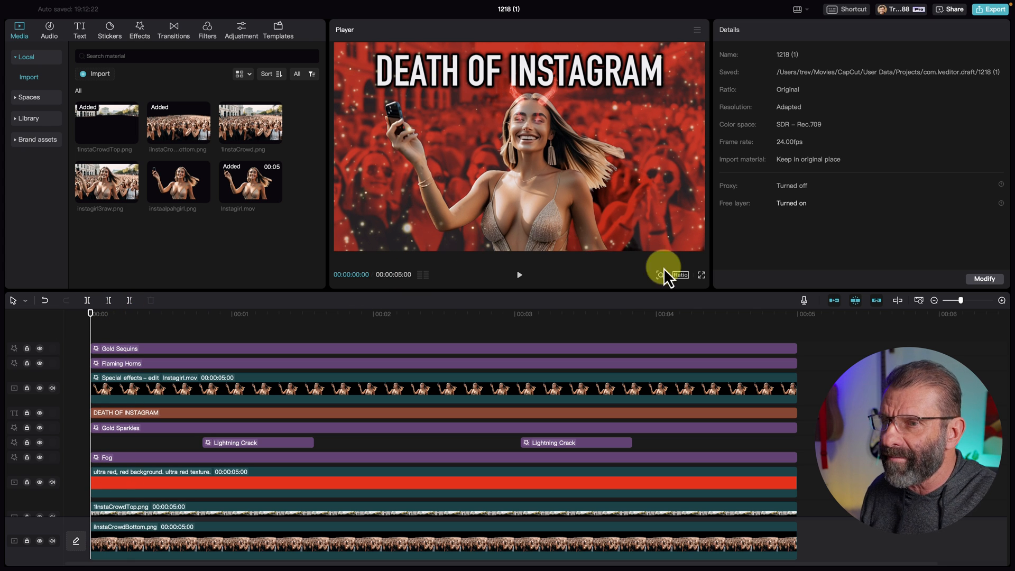
click(701, 274)
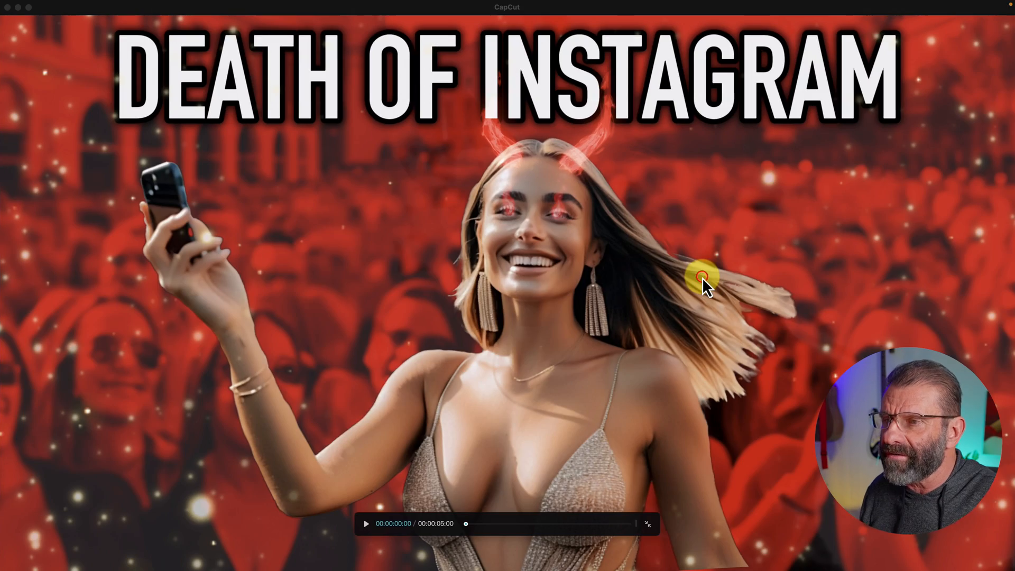
key(space)
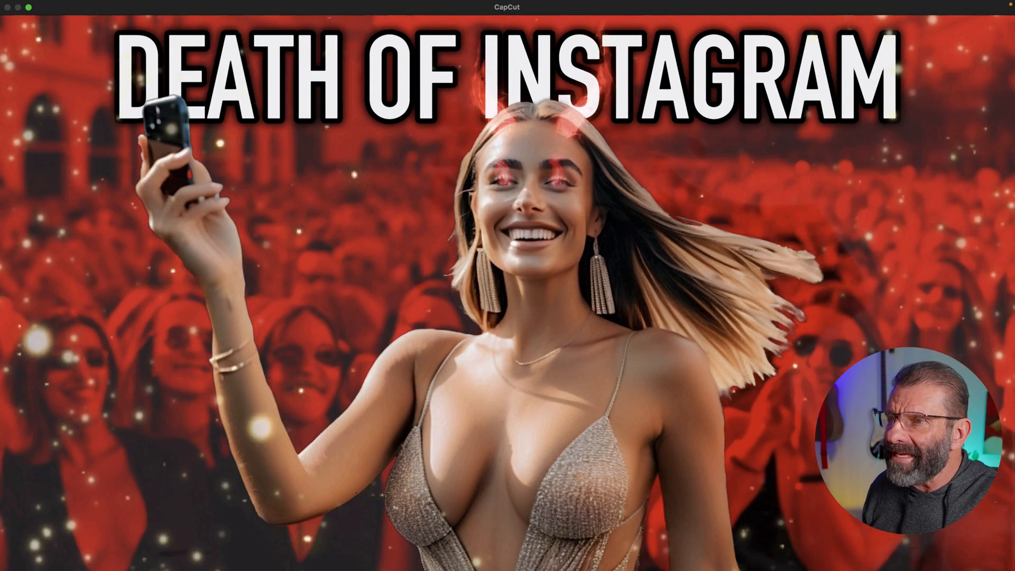
key(space)
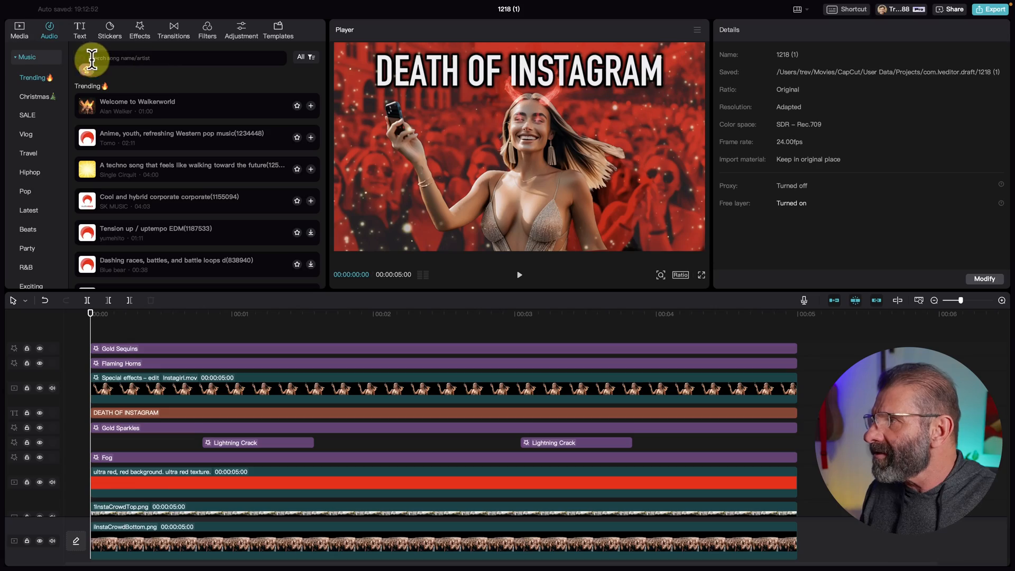
- Search sound effects for 'DRONE' and add The Damage Is Drone 2 (Remastered 2023)
click(58, 93)
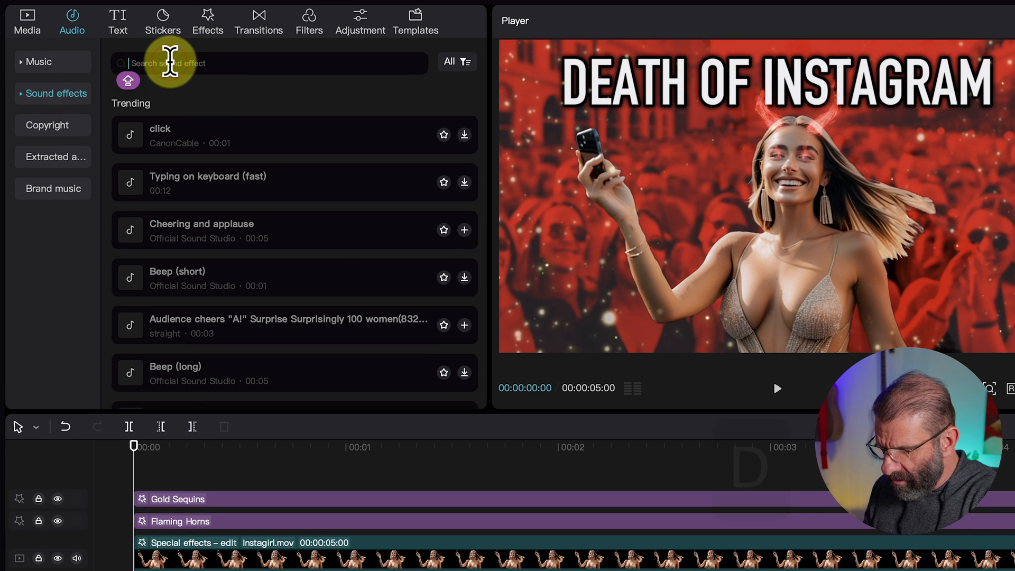
text(DRONE)
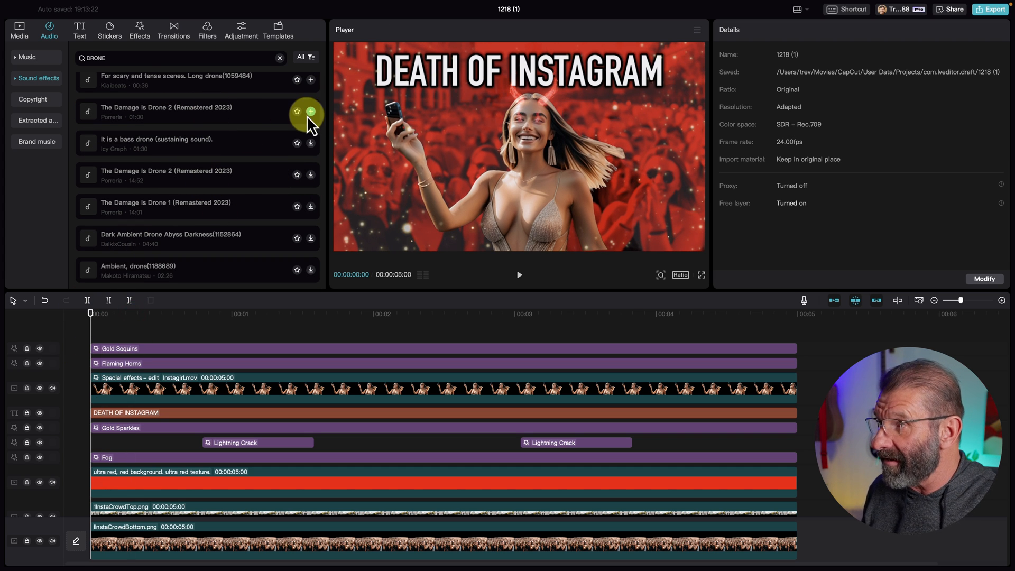
click(310, 111)
text(lightning)
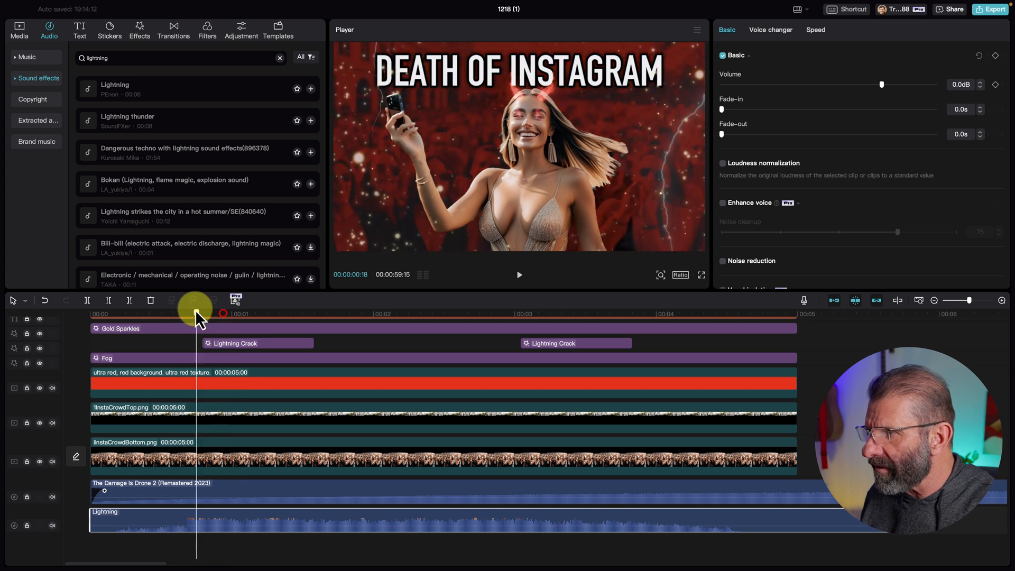
- Add the Lightning thunder sound and split all audio clips at five seconds
click(245, 342)
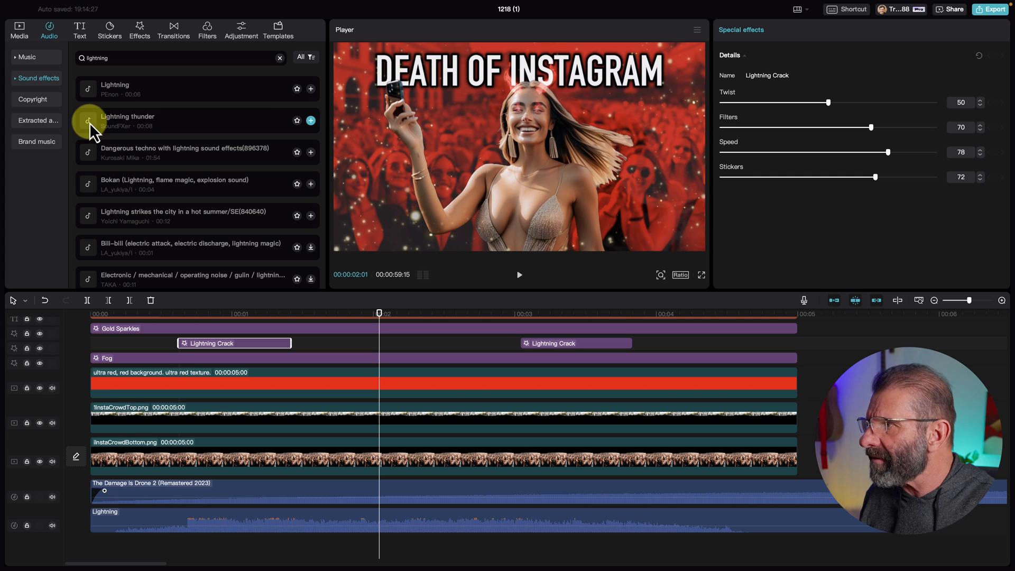
click(311, 120)
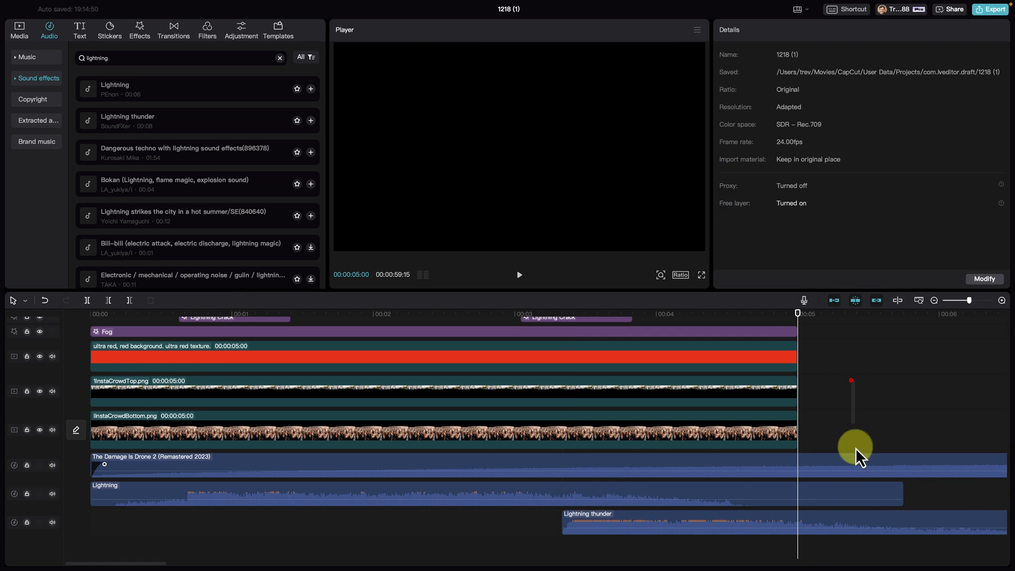
key(cmd+b)
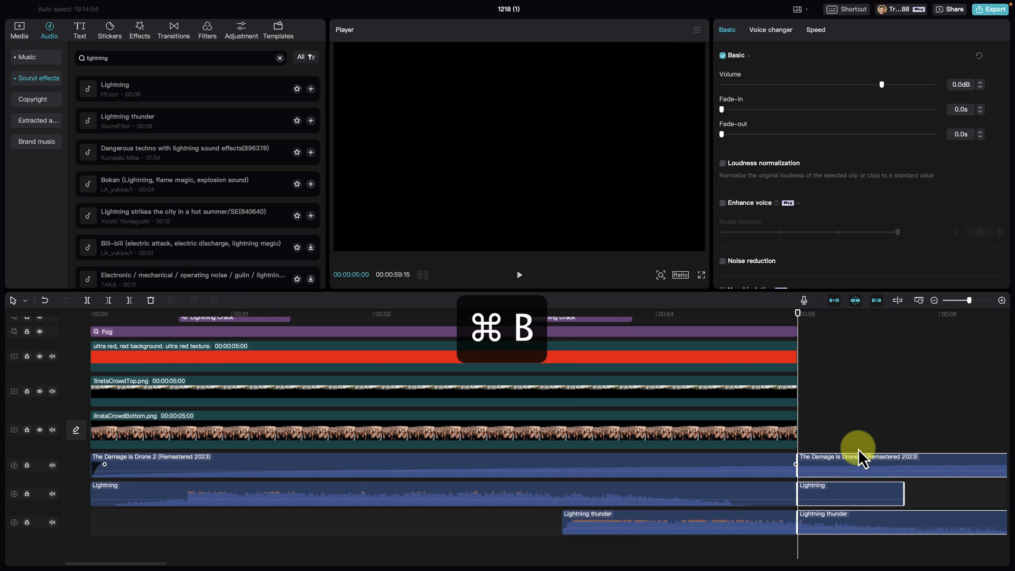